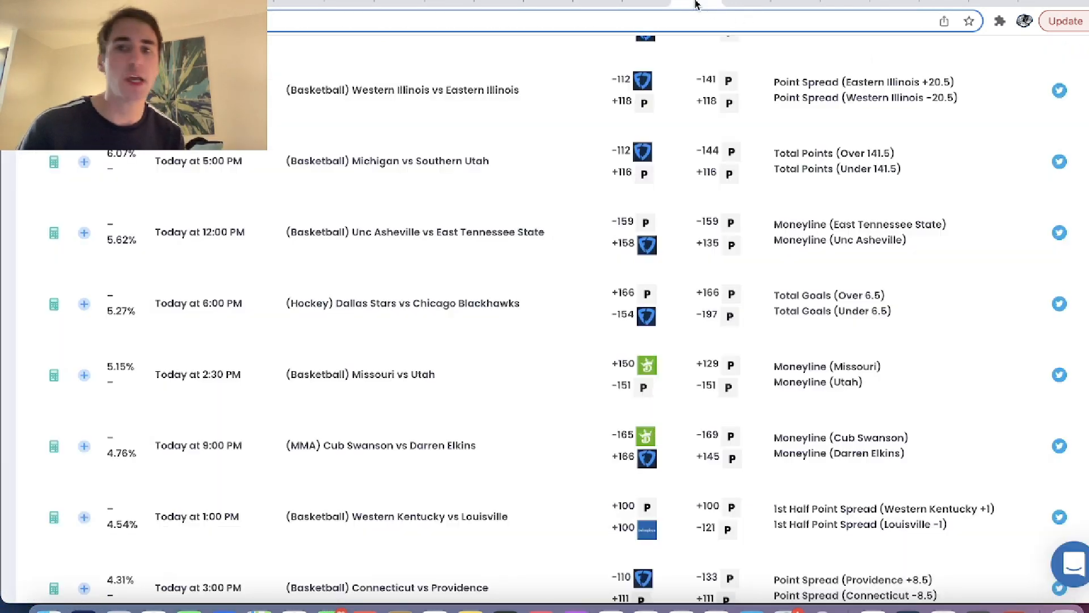
pyautogui.moveTo(766, 295)
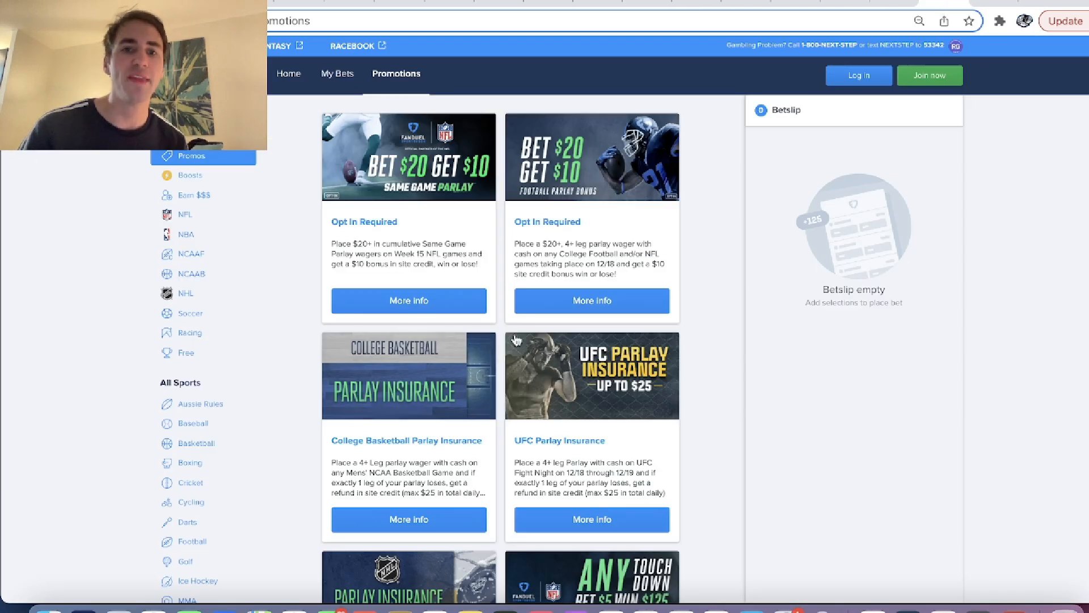
pyautogui.moveTo(807, 245)
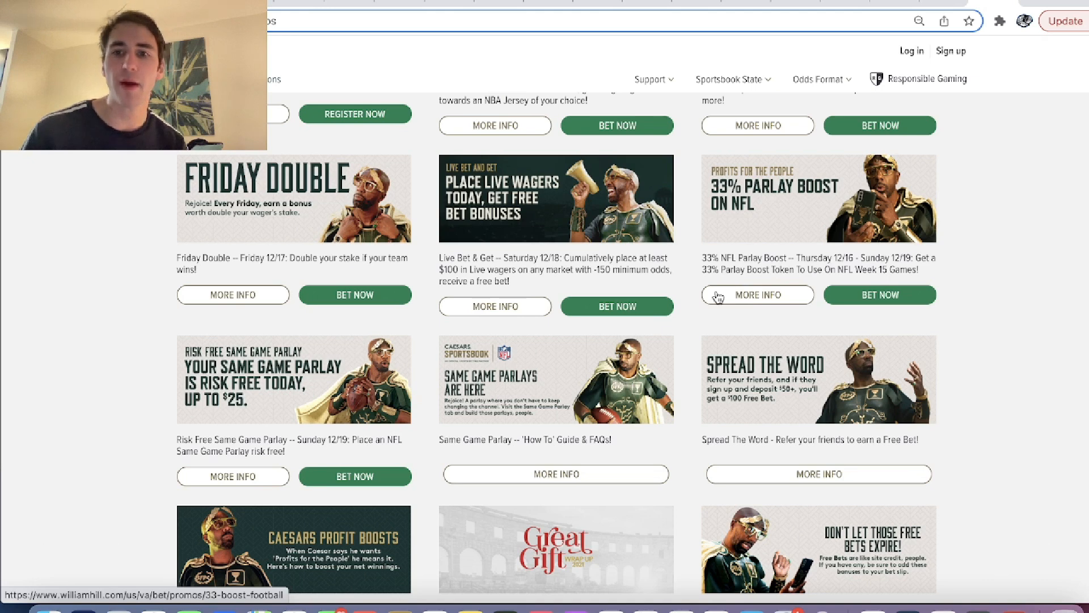
# Open the Live Bet & Get promotion details and highlight the $1000 live wagers tier.
pyautogui.click(495, 305)
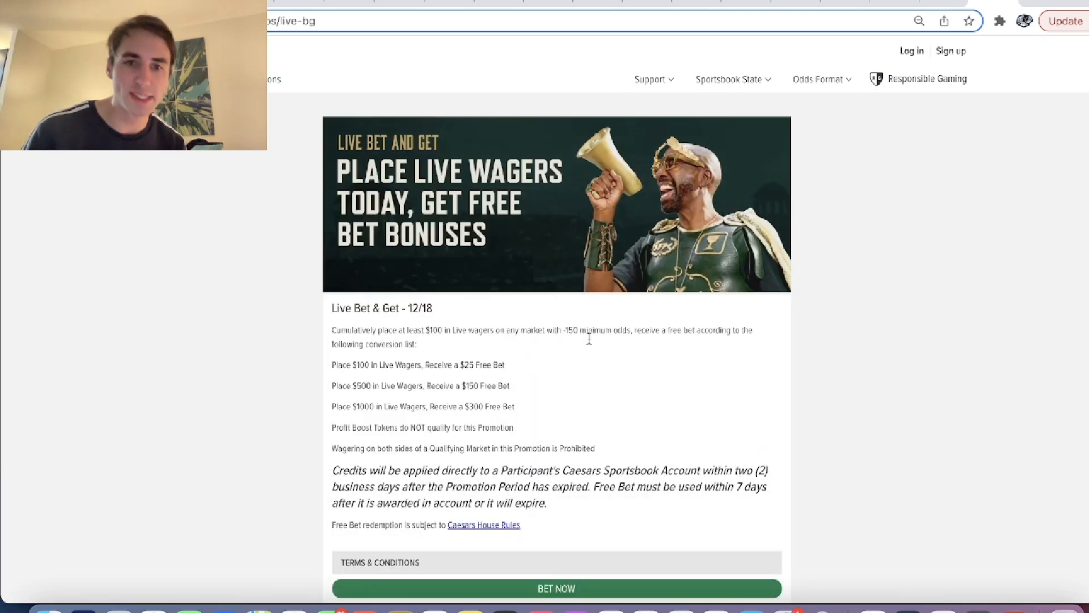
pyautogui.doubleClick(341, 406)
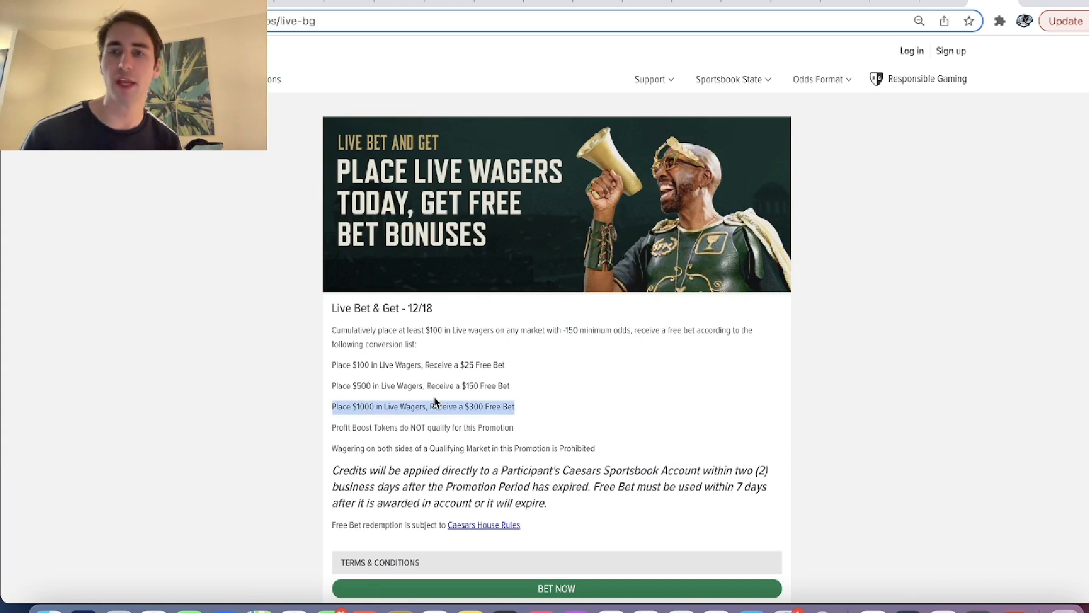
pyautogui.moveTo(764, 478)
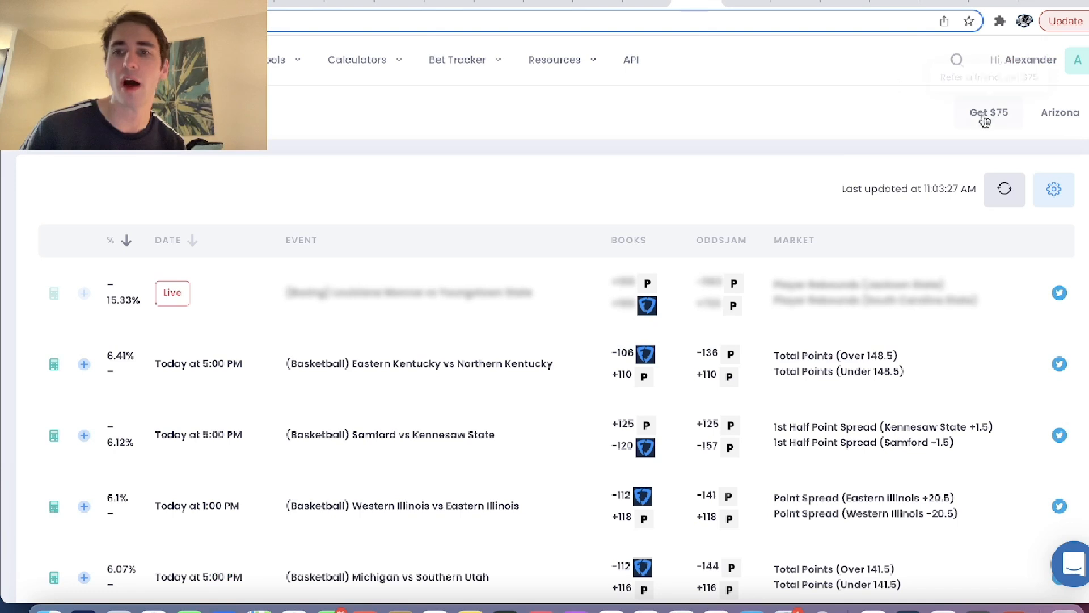
# Search 'canuc' to reach the Canucks vs Maple Leafs moneyline comparison.
pyautogui.write('canuc')
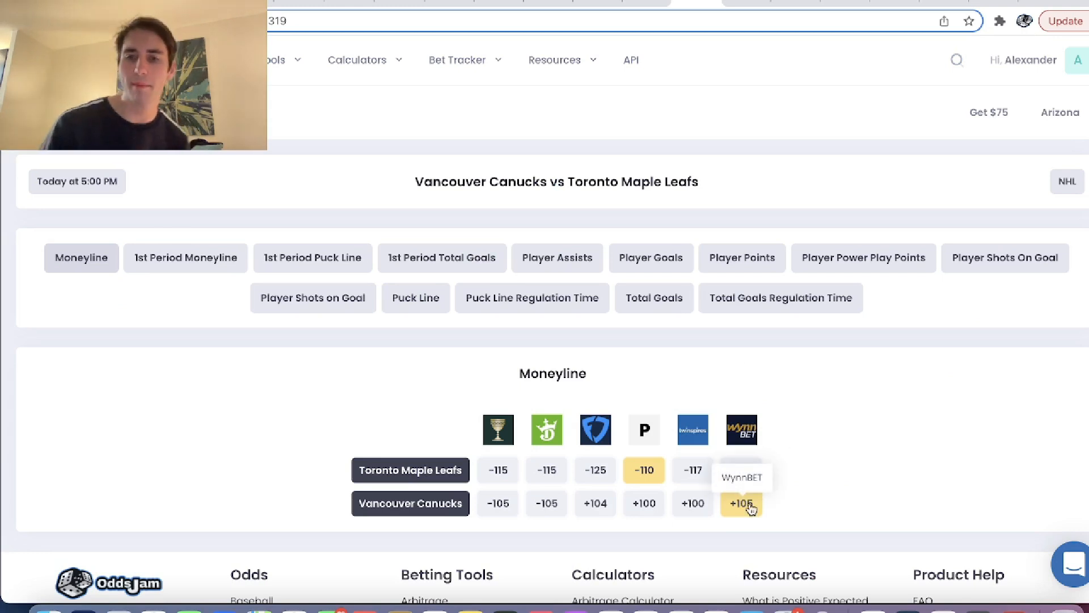
pyautogui.moveTo(722, 514)
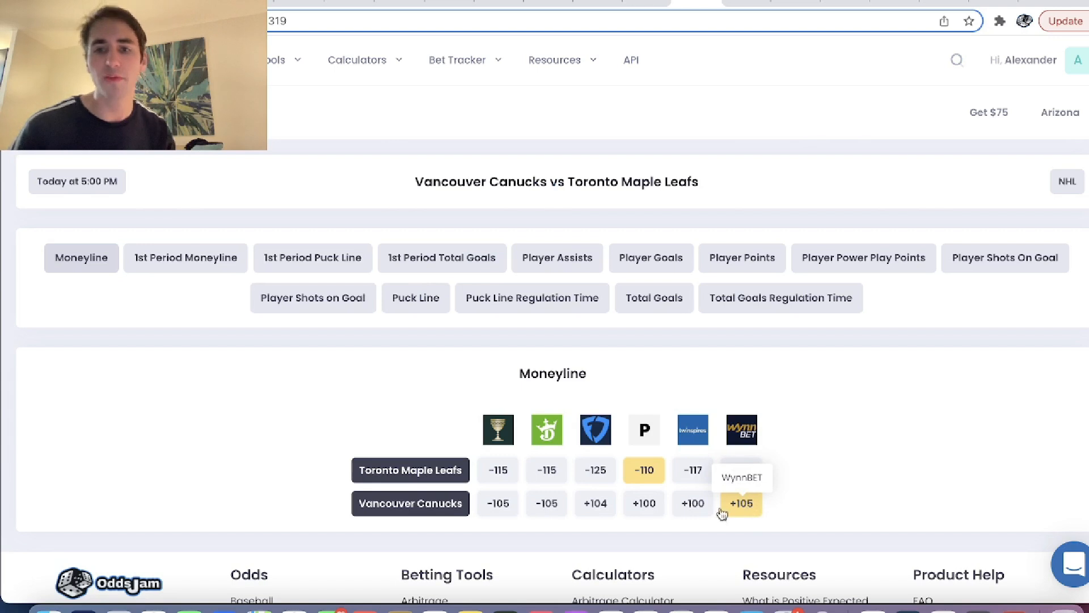
pyautogui.moveTo(642, 429)
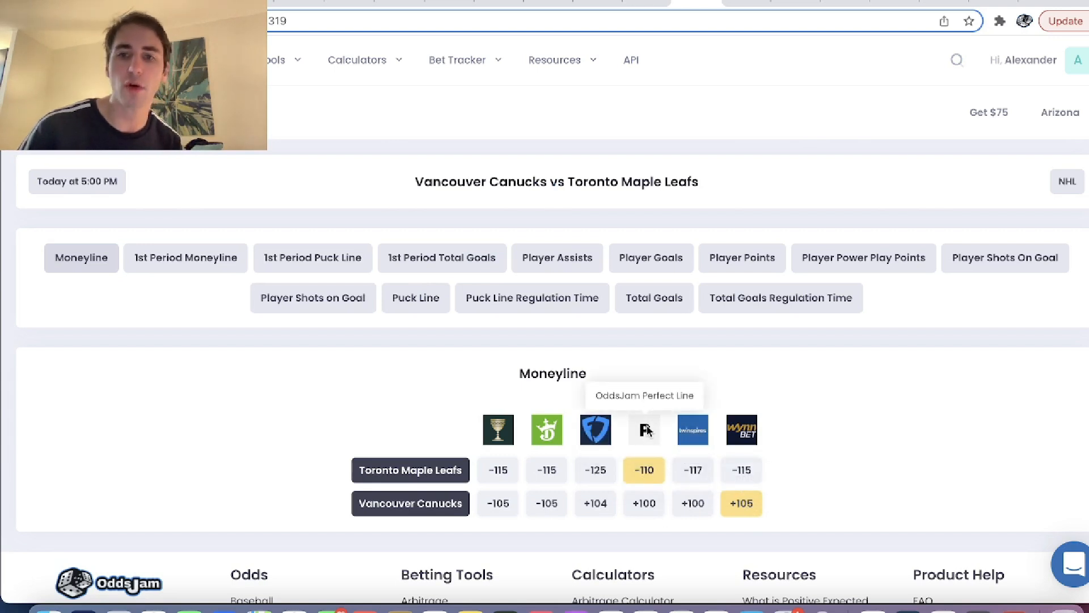
pyautogui.moveTo(644, 503)
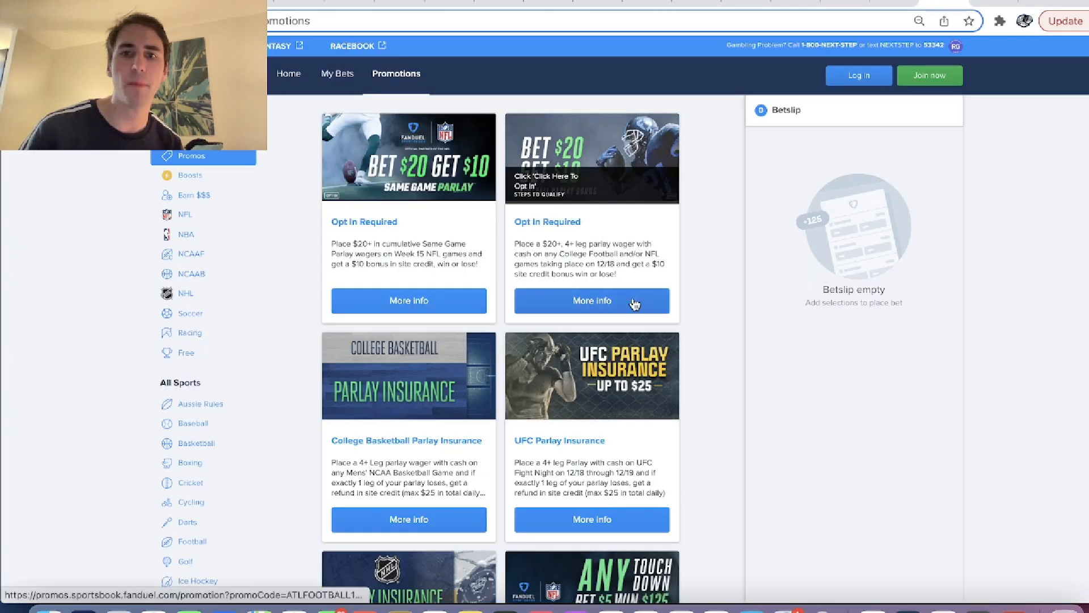
# Scroll the FanDuel Promotions page down to the NHL Parlay Insurance card.
pyautogui.scroll(-3)
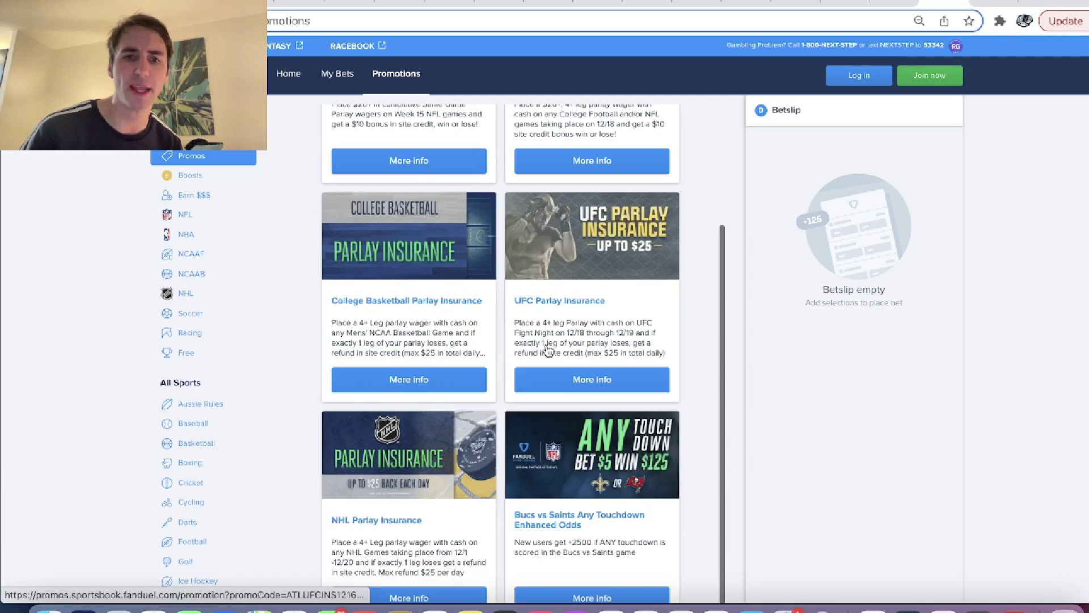
pyautogui.scroll(-3)
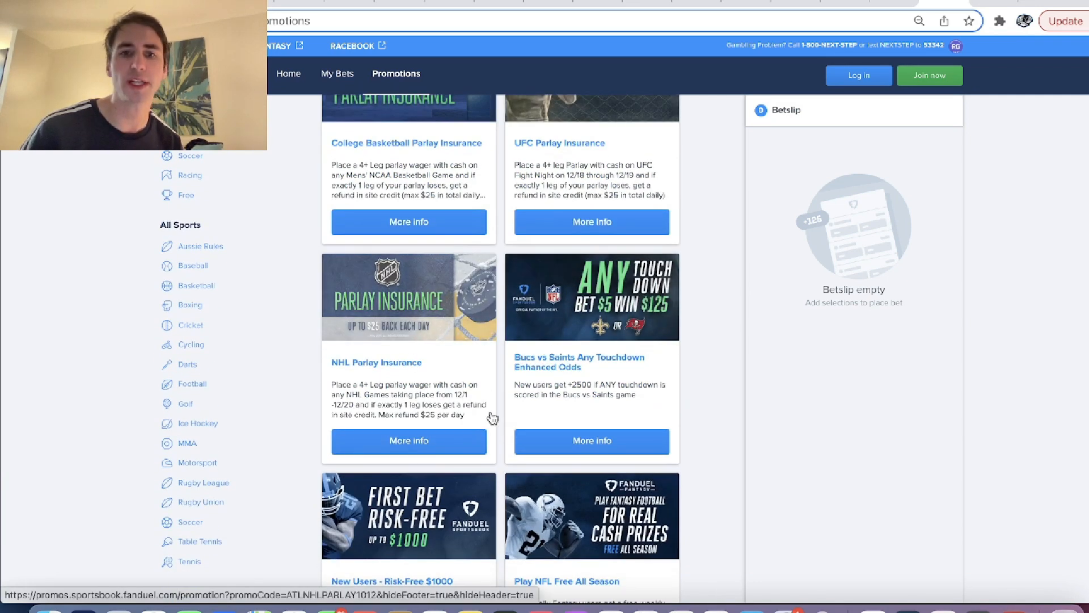
pyautogui.moveTo(367, 409)
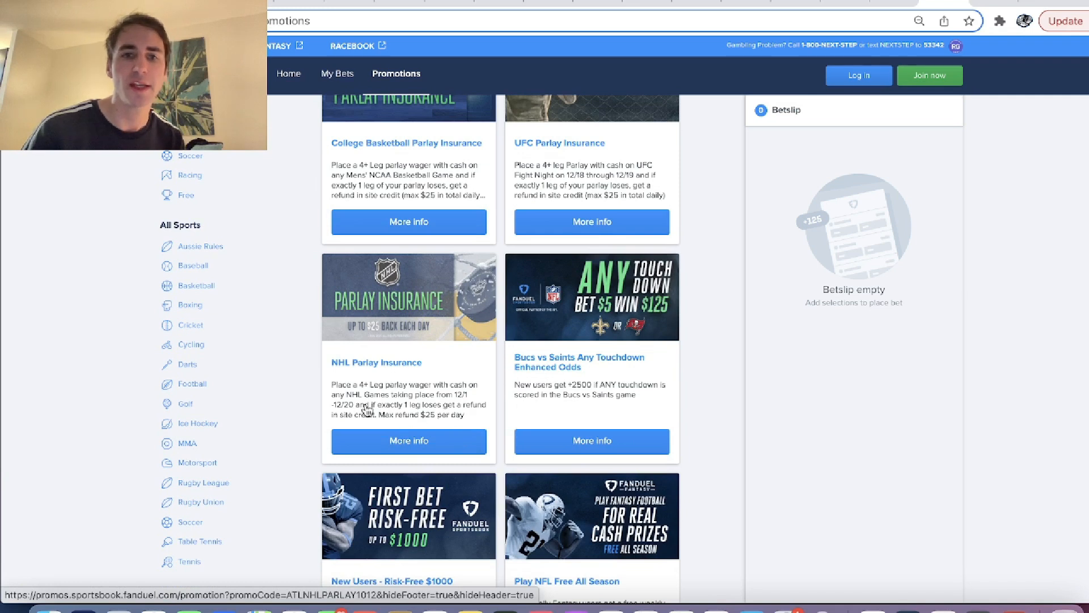
pyautogui.moveTo(410, 396)
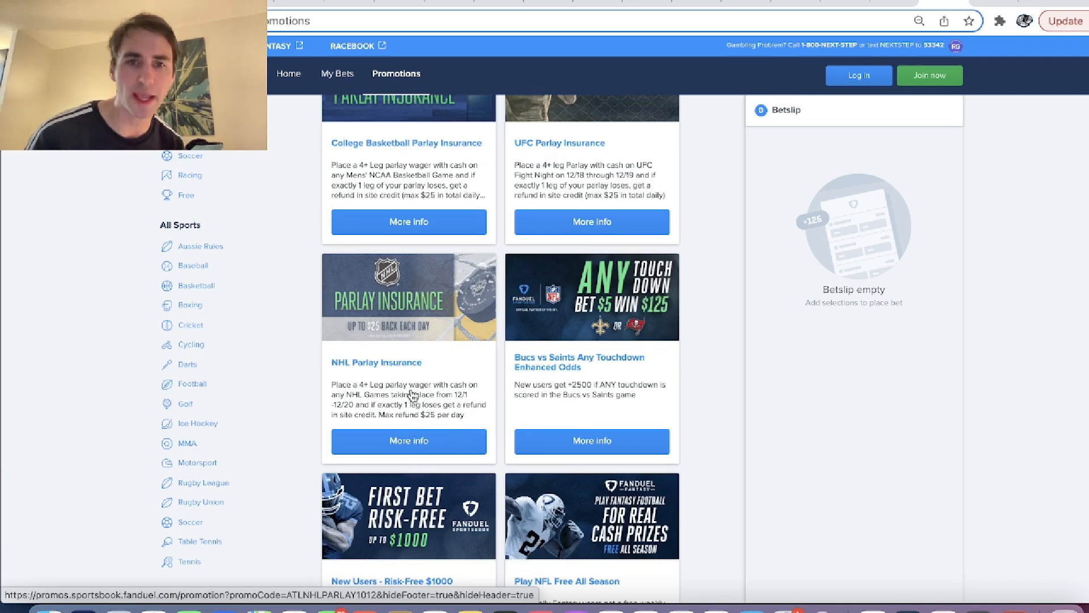
pyautogui.moveTo(466, 356)
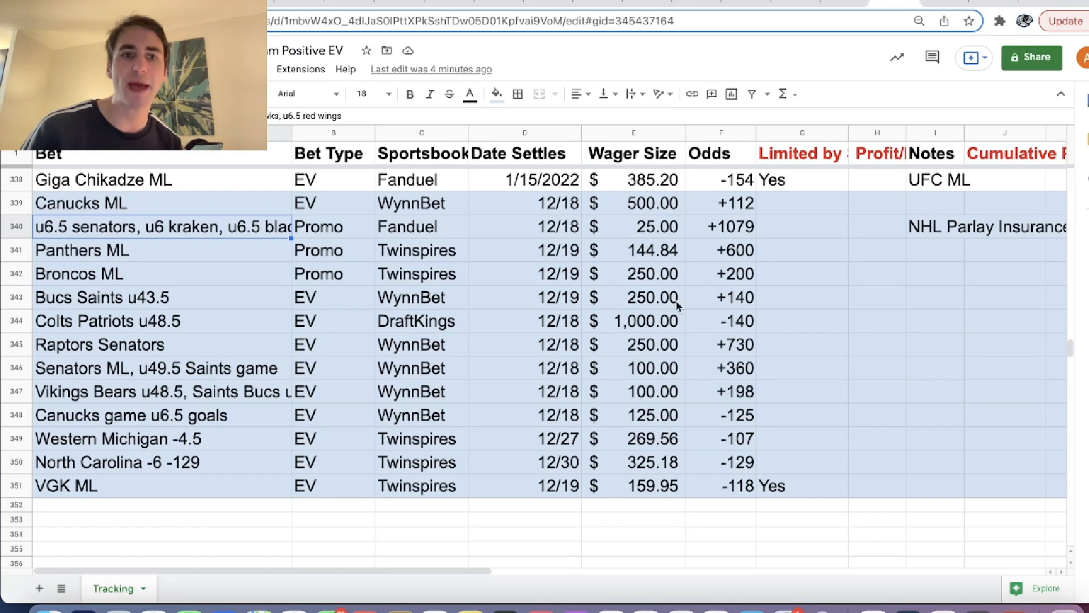
pyautogui.click(420, 227)
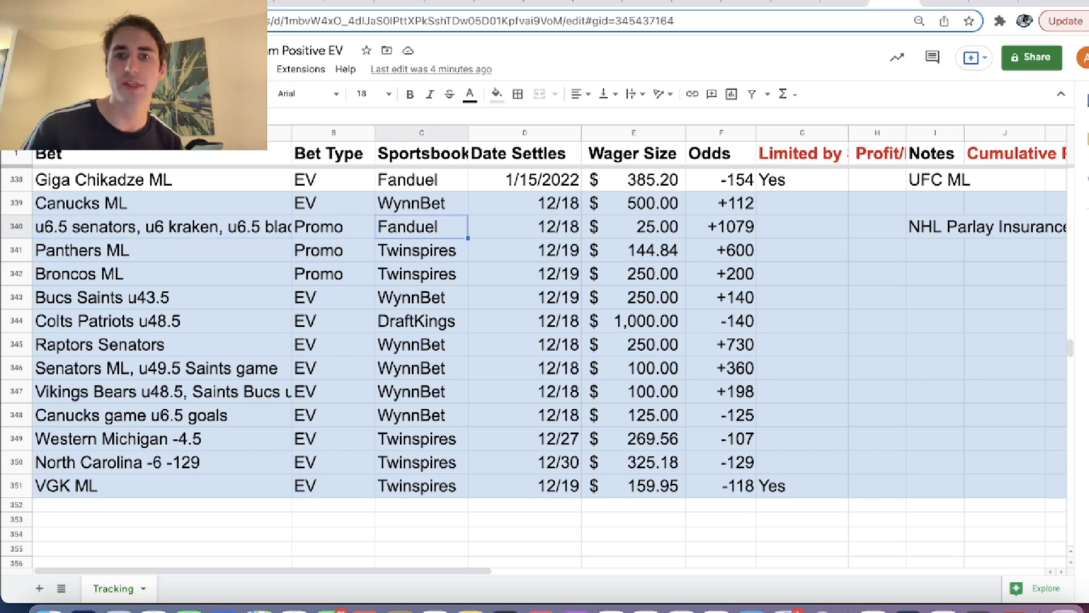
pyautogui.click(160, 226)
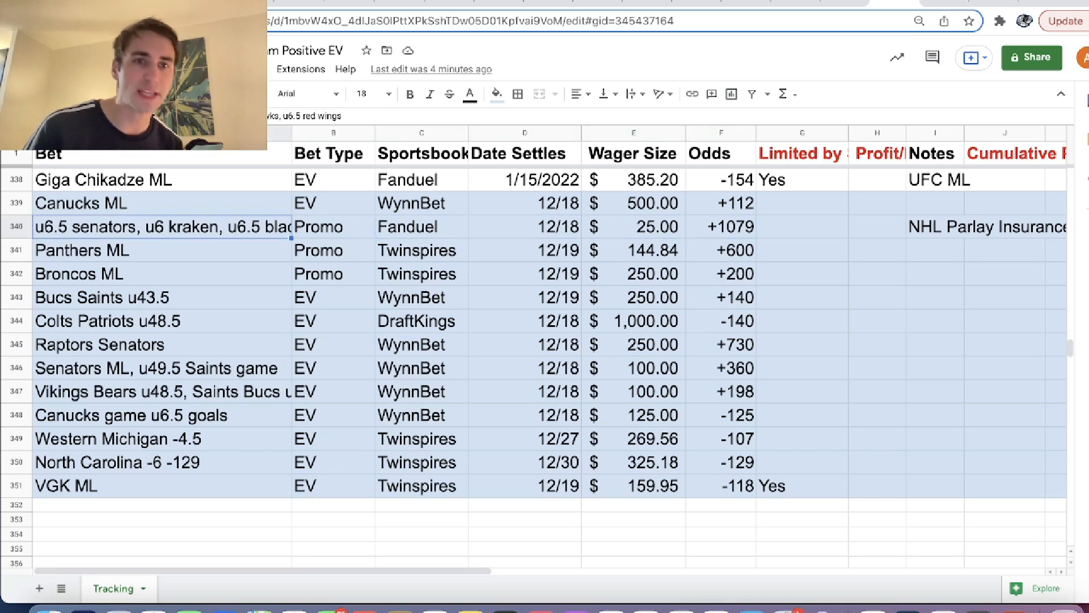
pyautogui.click(162, 320)
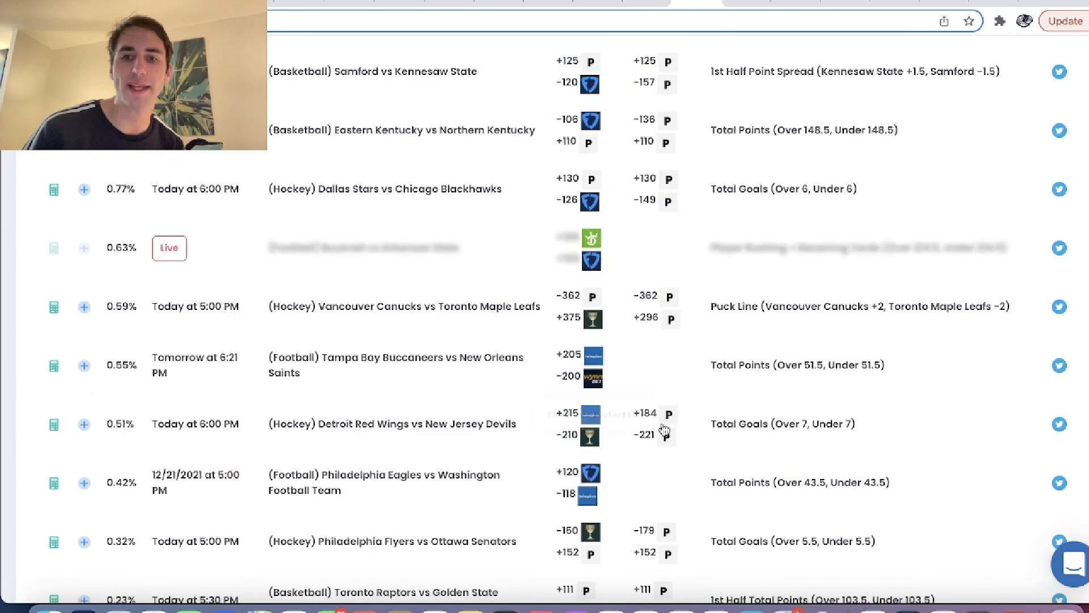
# Search 'stars' and open the Dallas Stars vs Chicago Blackhawks odds page.
pyautogui.scroll(3)
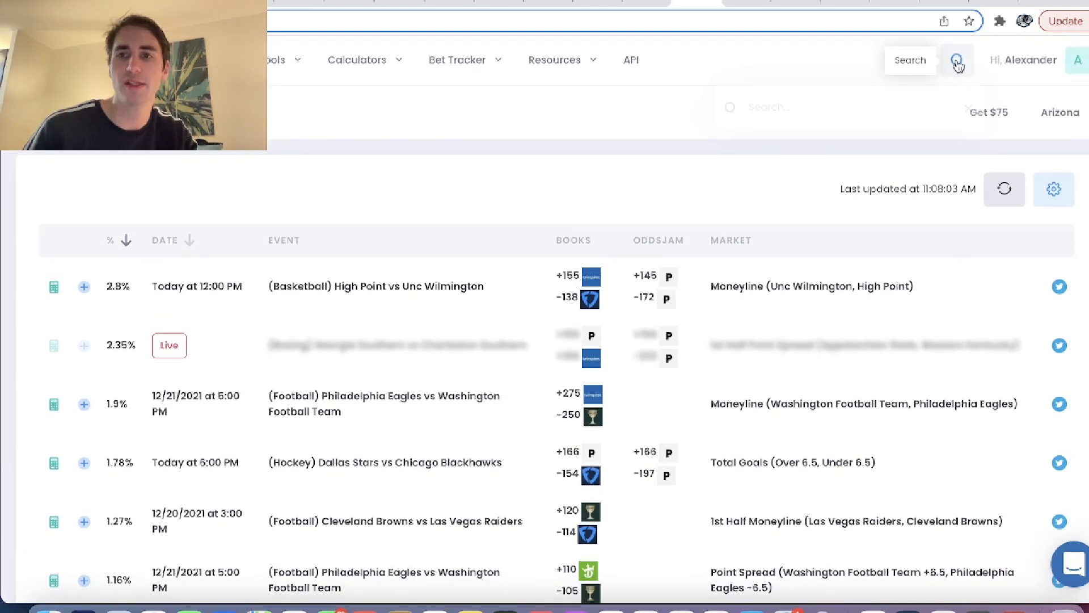
pyautogui.write('stars')
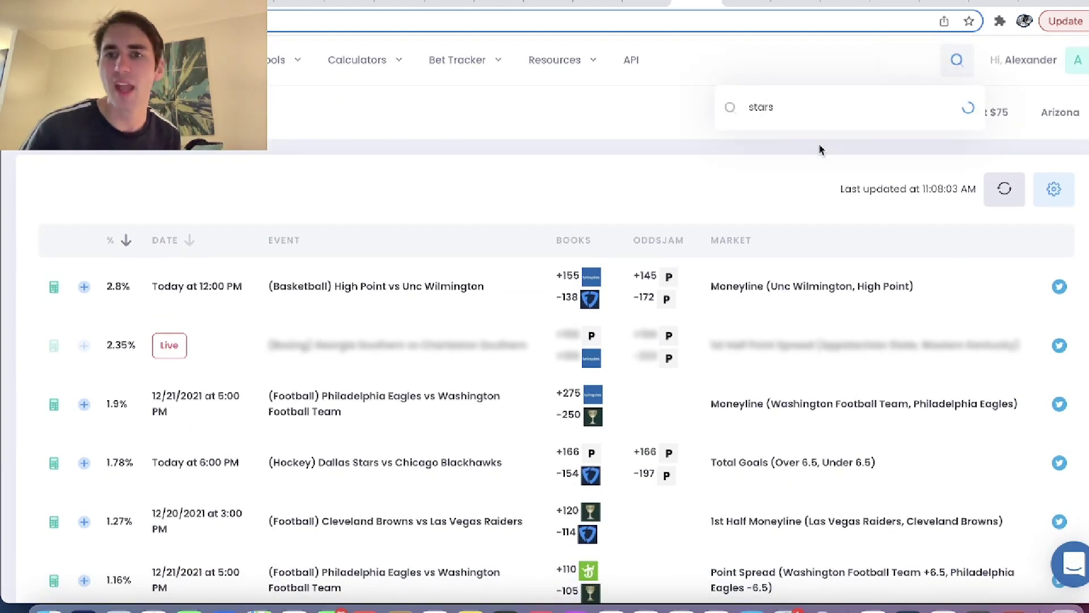
pyautogui.click(385, 462)
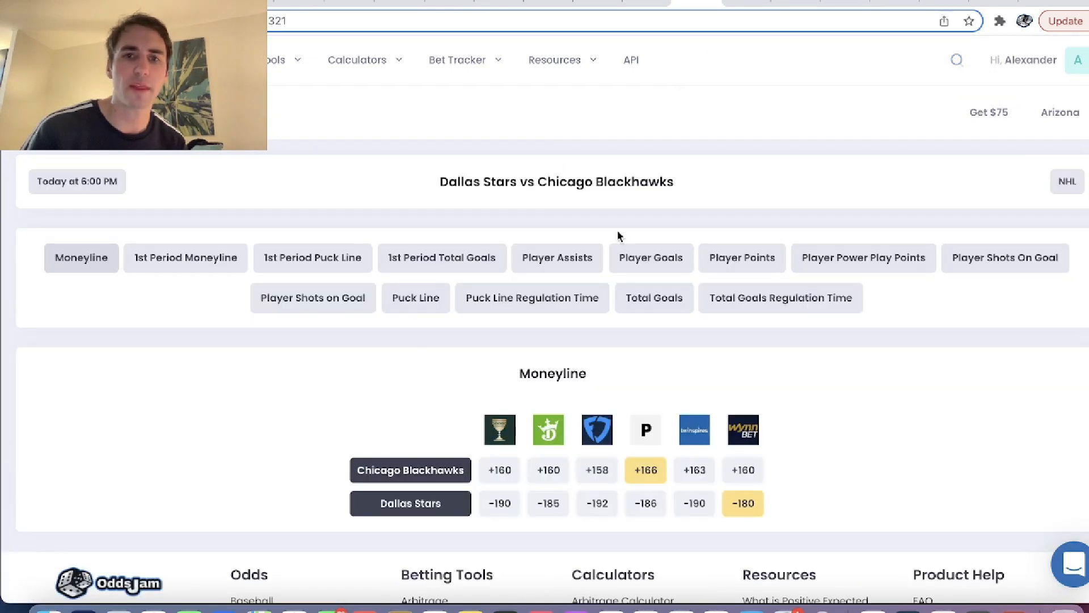
# Scroll the Total Goals table to compare Under 6.5 odds across sportsbooks.
pyautogui.scroll(-3)
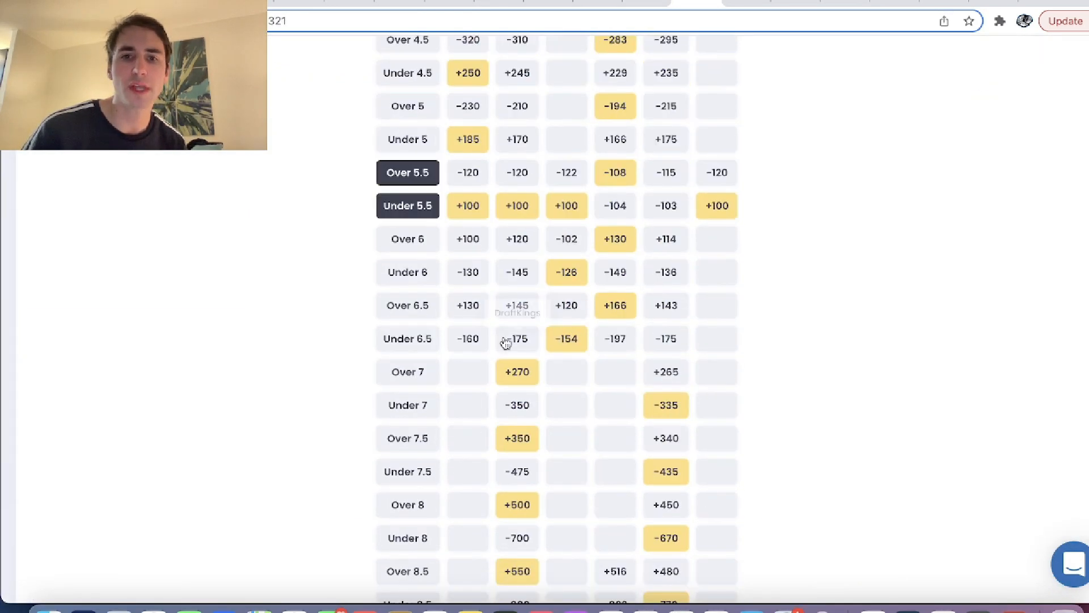
pyautogui.moveTo(566, 338)
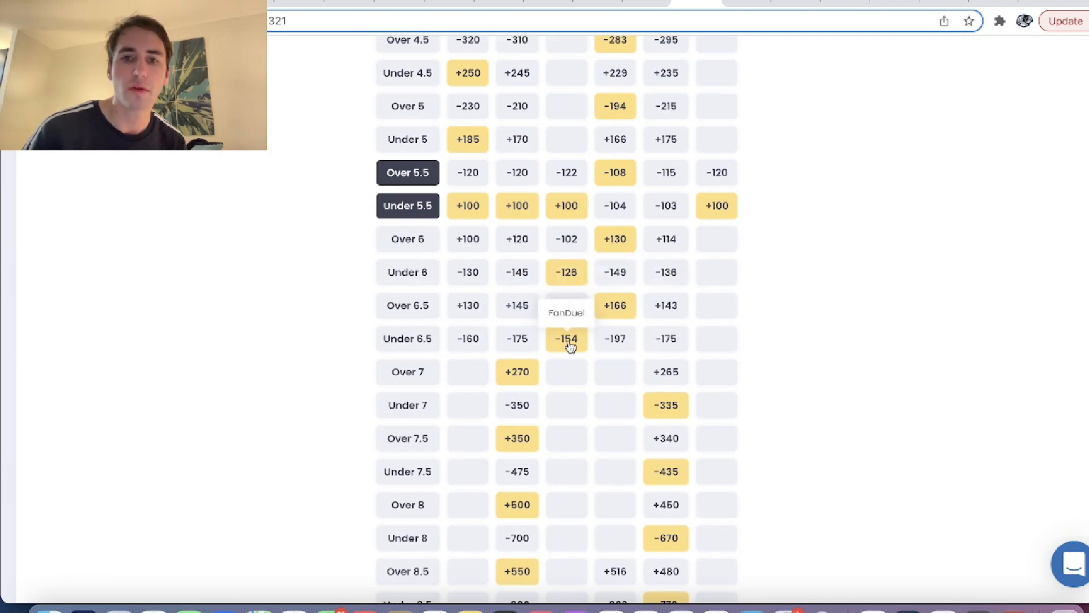
pyautogui.moveTo(566, 340)
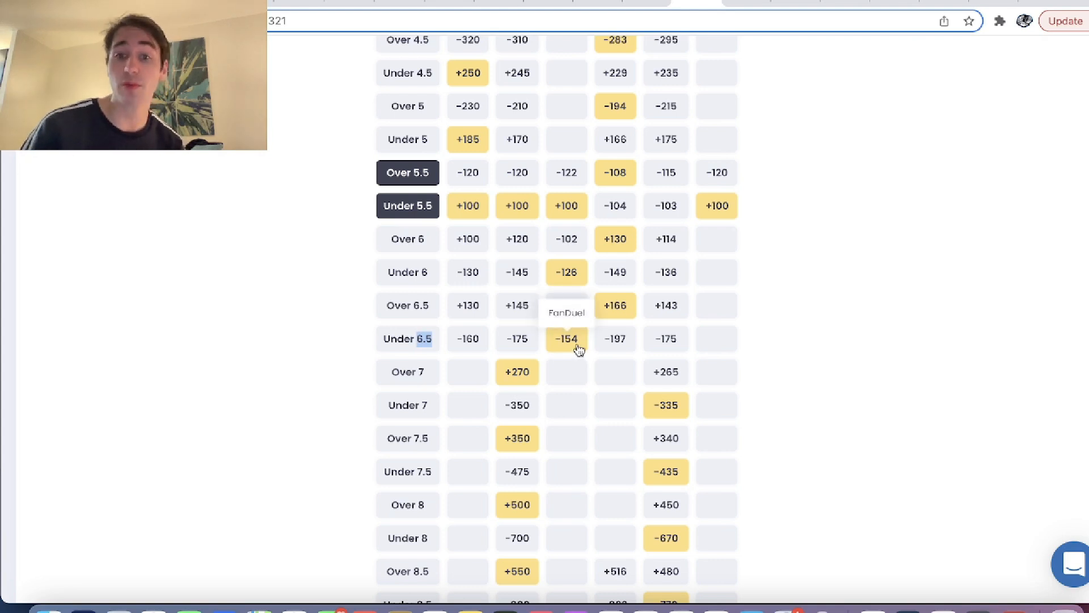
pyautogui.moveTo(622, 345)
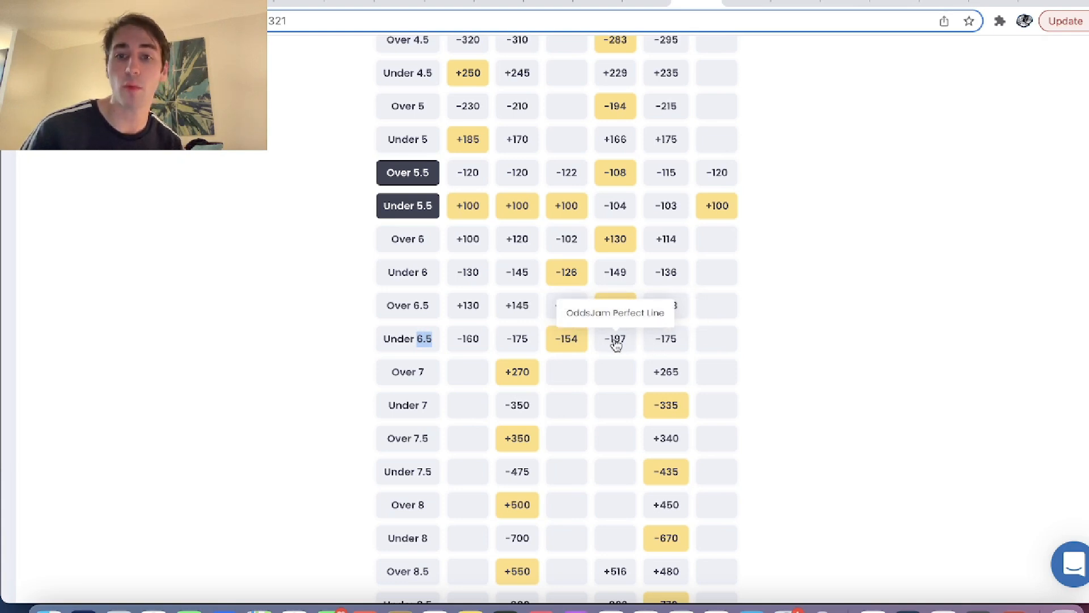
pyautogui.moveTo(636, 338)
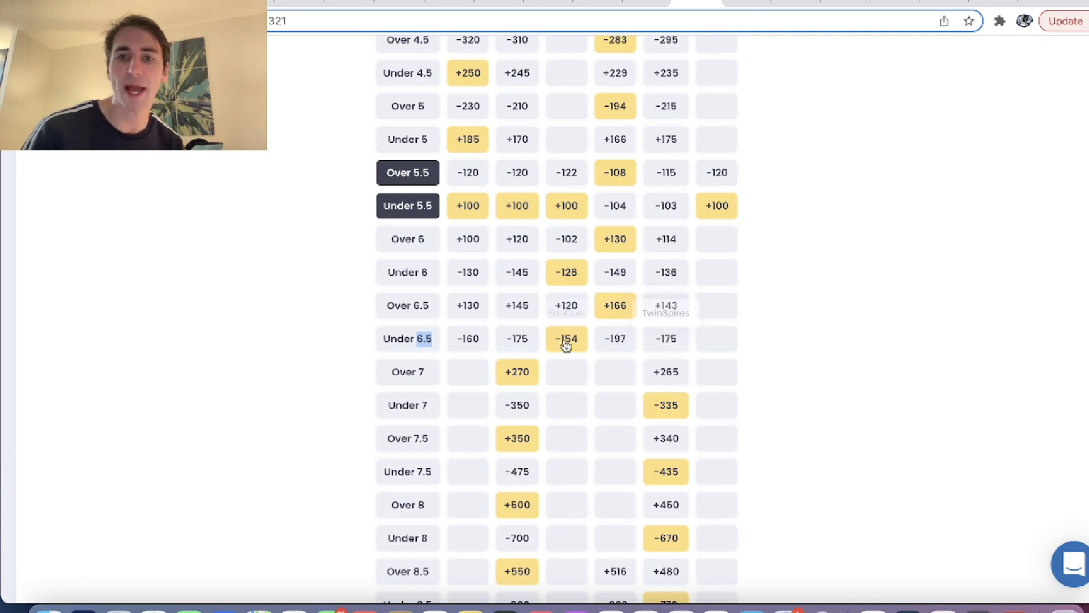
pyautogui.moveTo(472, 346)
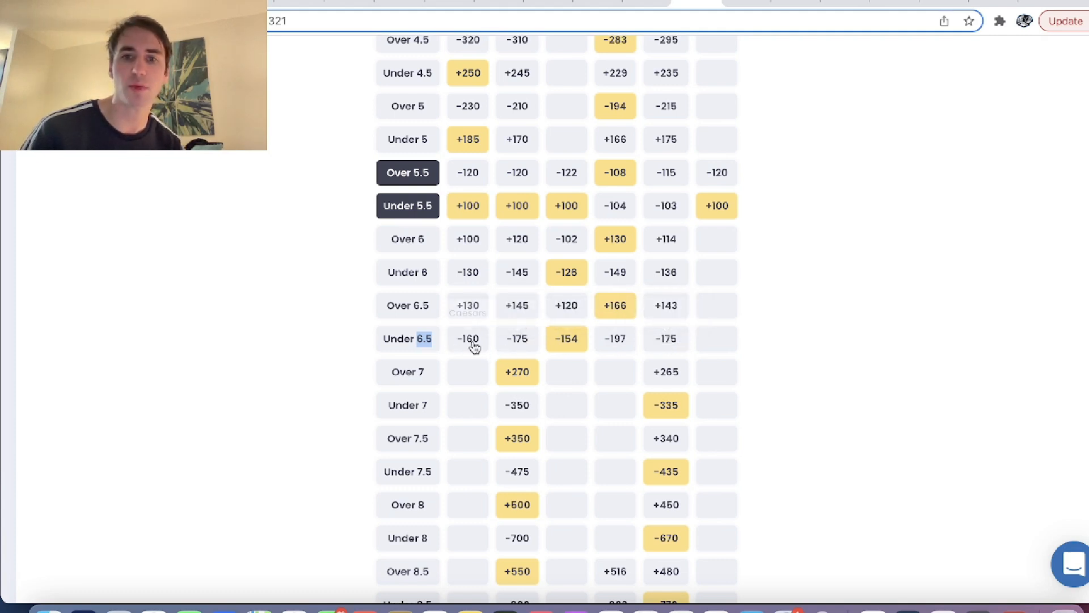
pyautogui.moveTo(575, 364)
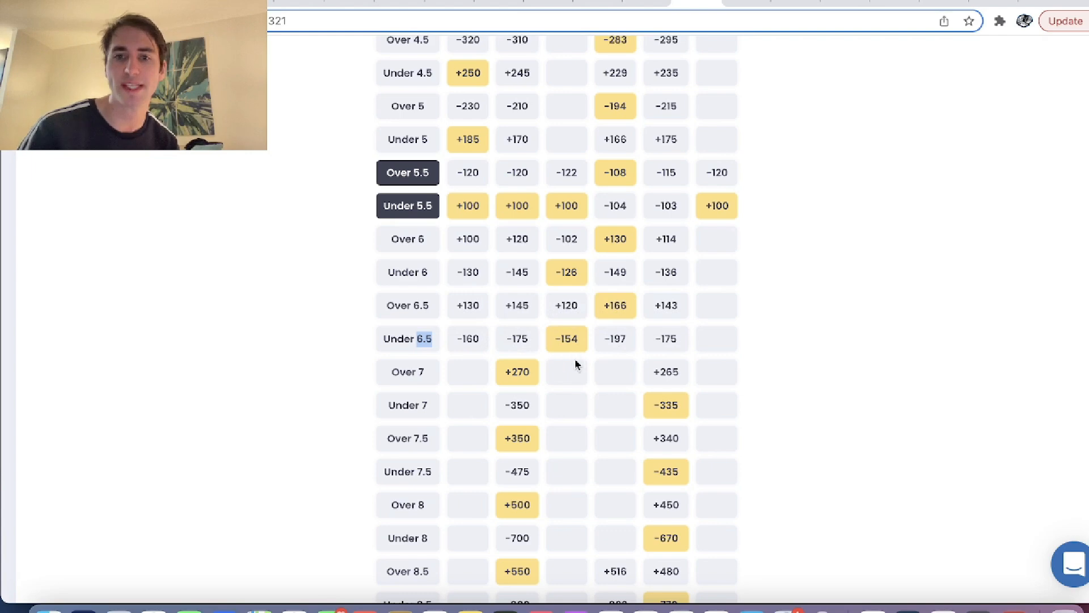
pyautogui.moveTo(571, 338)
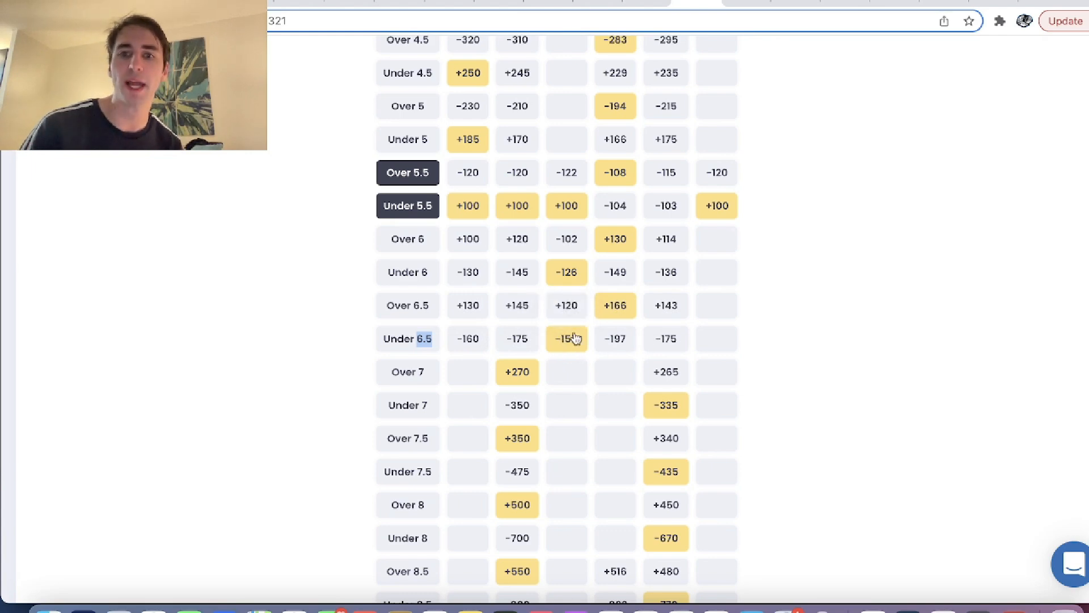
pyautogui.scroll(3)
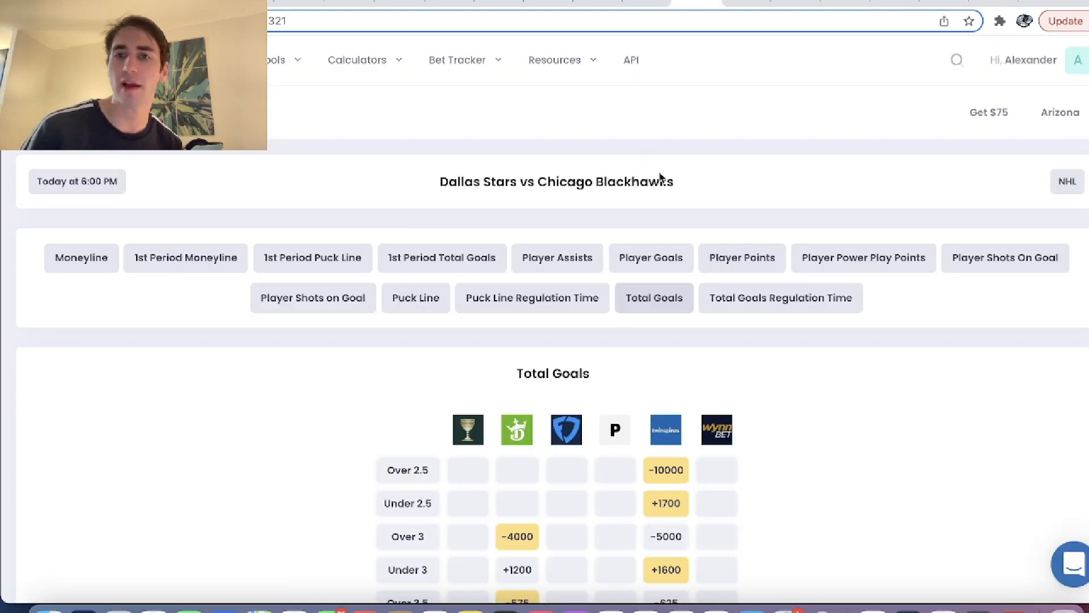
pyautogui.scroll(-3)
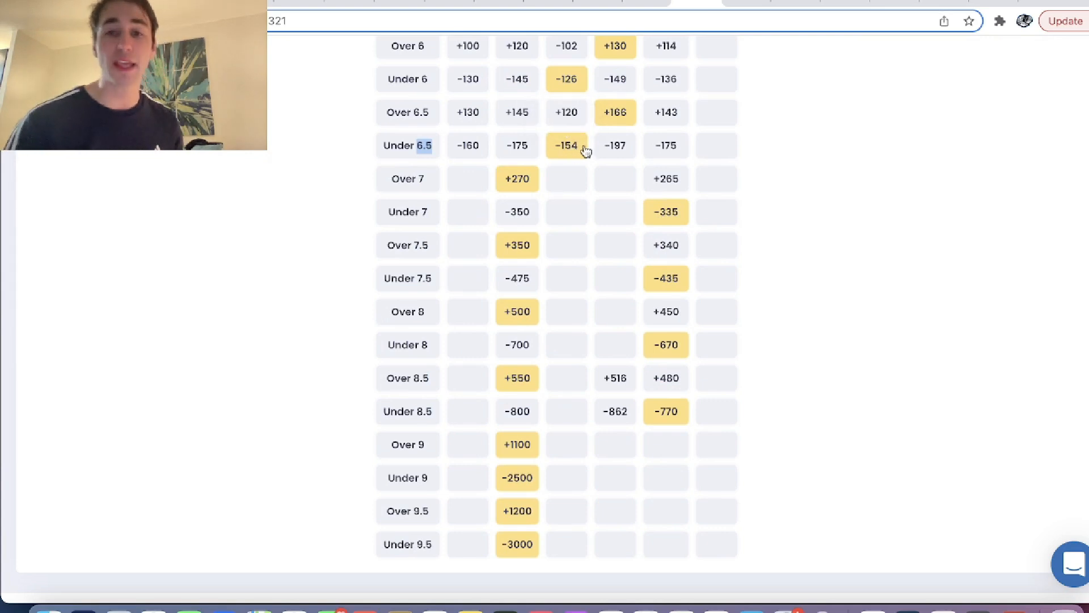
pyautogui.moveTo(591, 88)
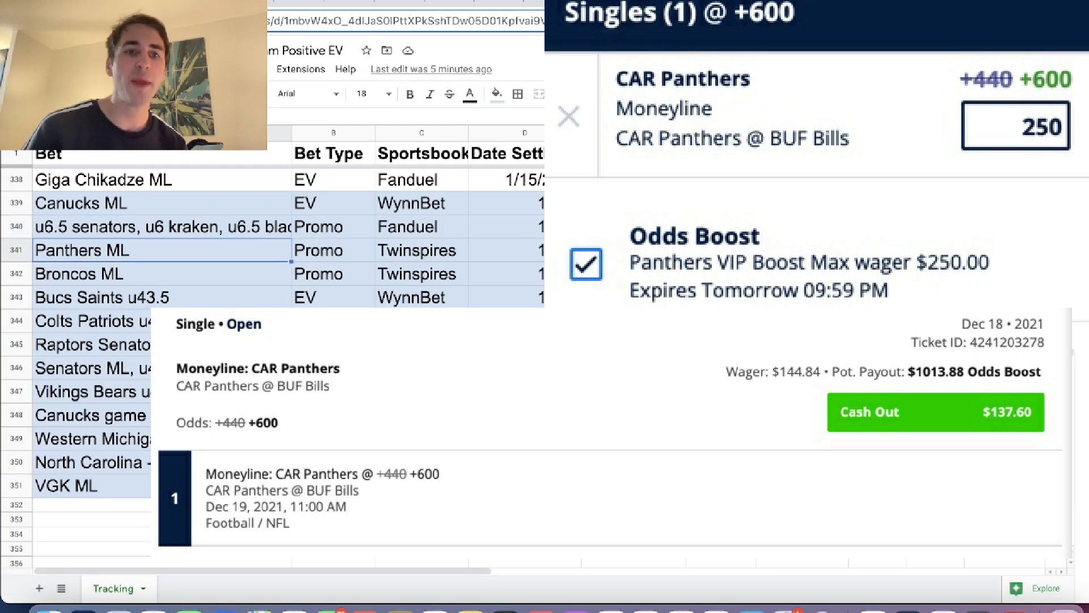
# Review the Panthers ML and u6.5 parlay promo rows, then return to the OddsJam totals table.
pyautogui.click(417, 273)
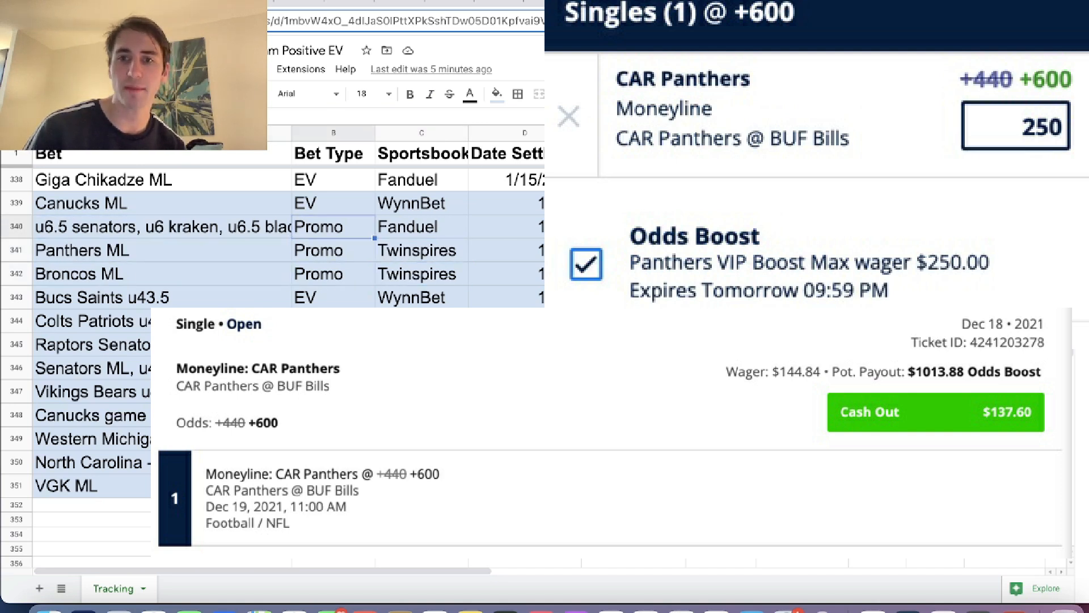
pyautogui.click(361, 93)
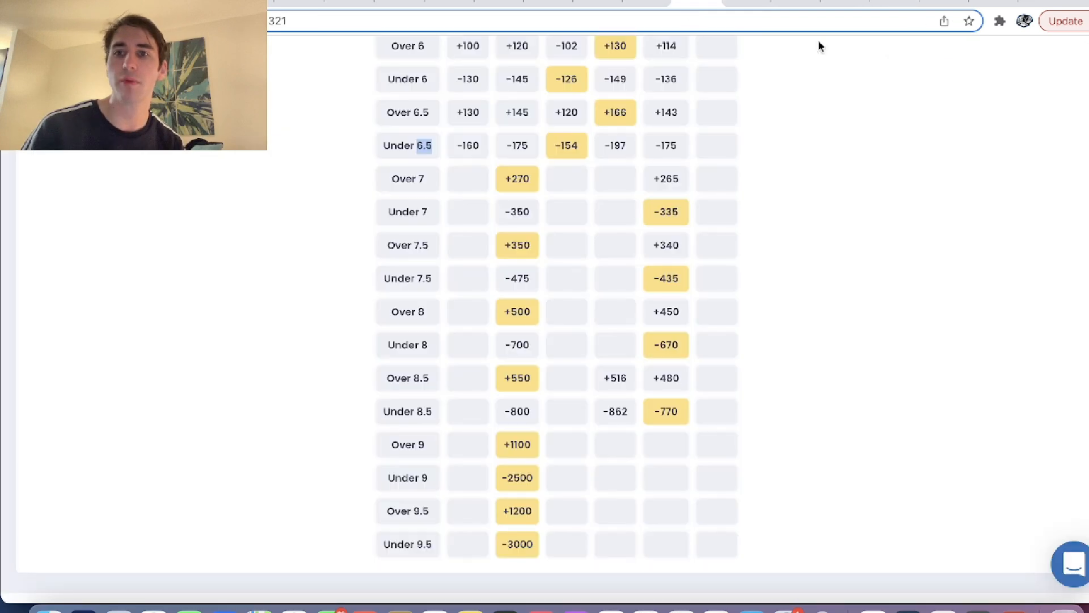
# Search 'broncos' and open the Broncos vs Bengals moneyline page.
pyautogui.click(956, 59)
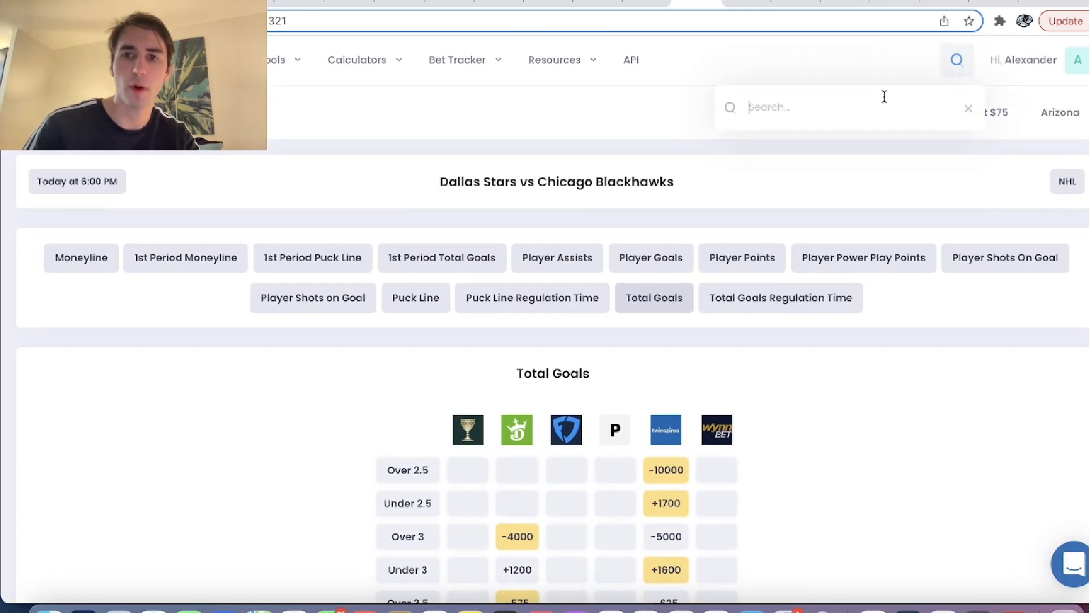
pyautogui.write('broncos')
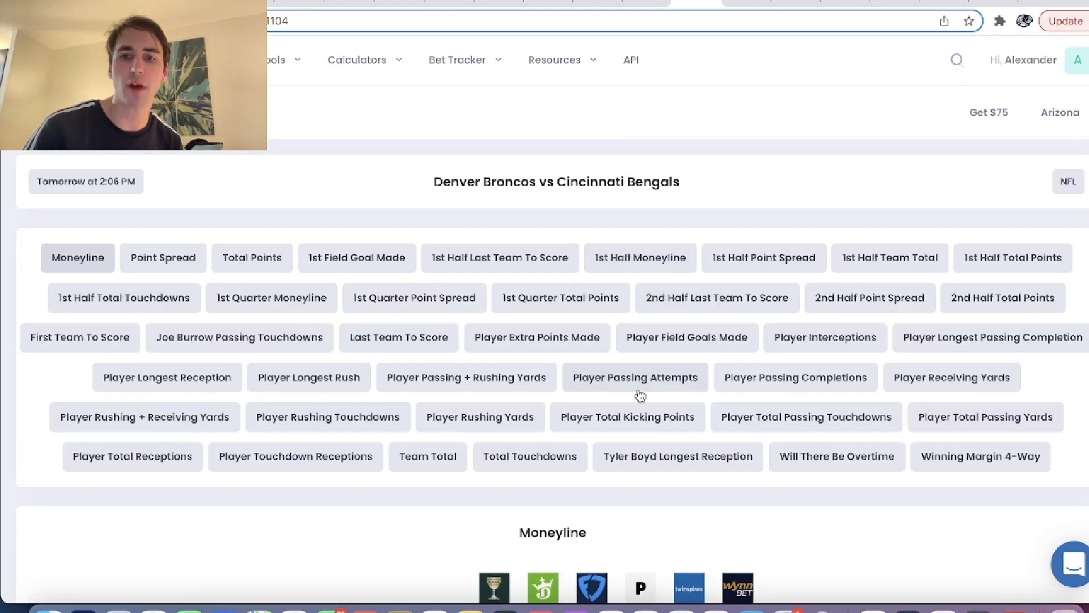
pyautogui.scroll(-3)
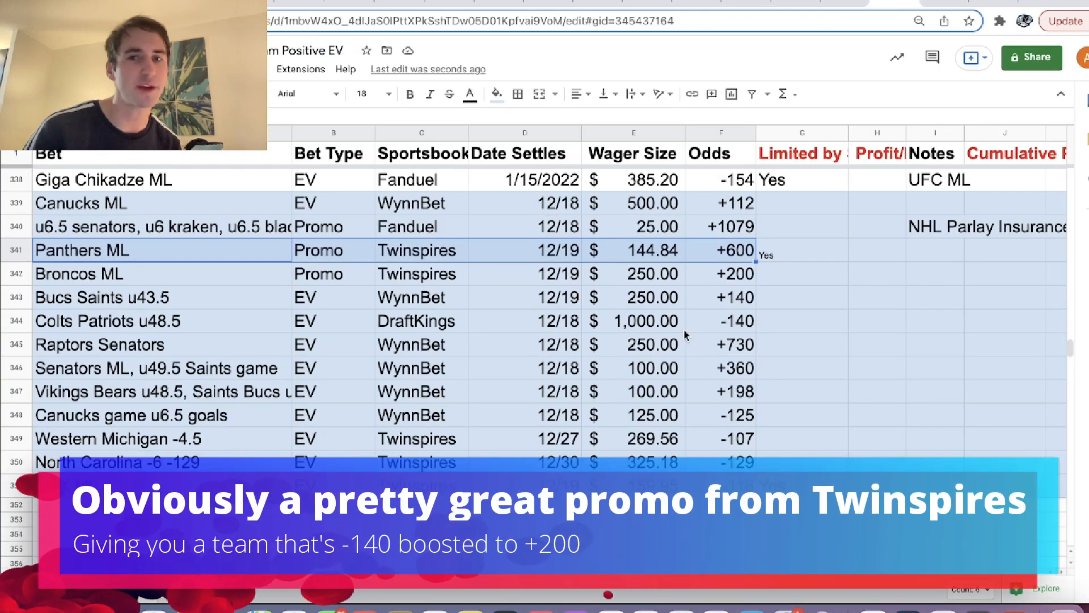
pyautogui.moveTo(772, 304)
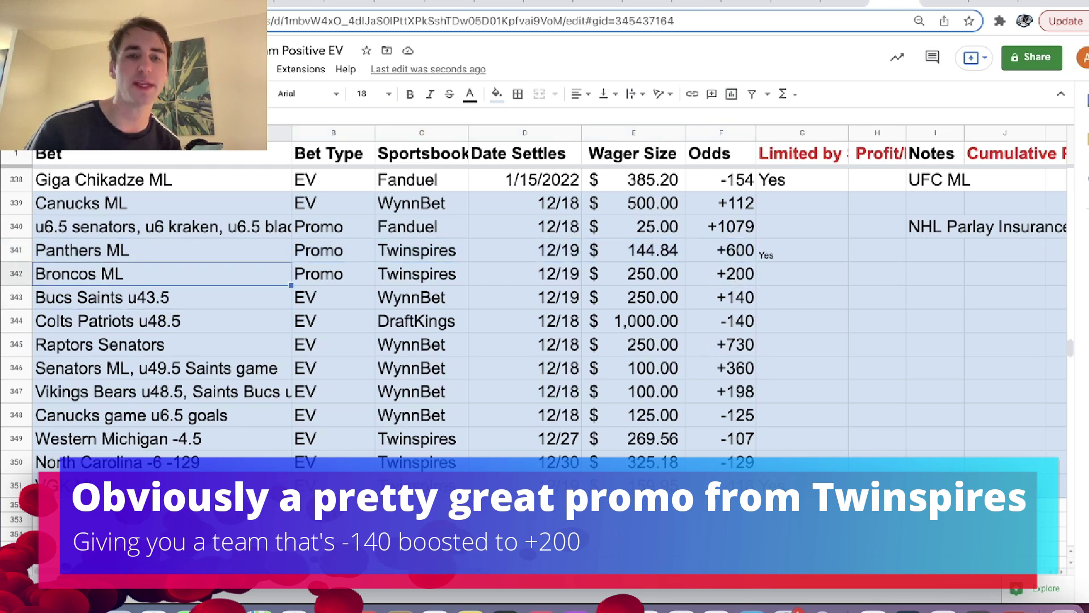
pyautogui.click(632, 273)
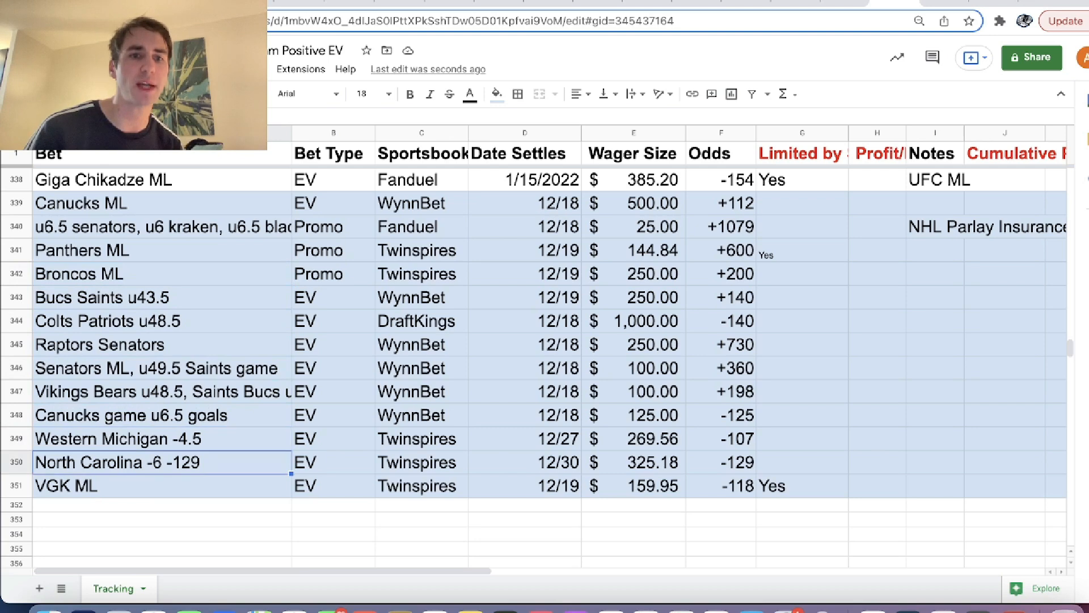
pyautogui.scroll(-3)
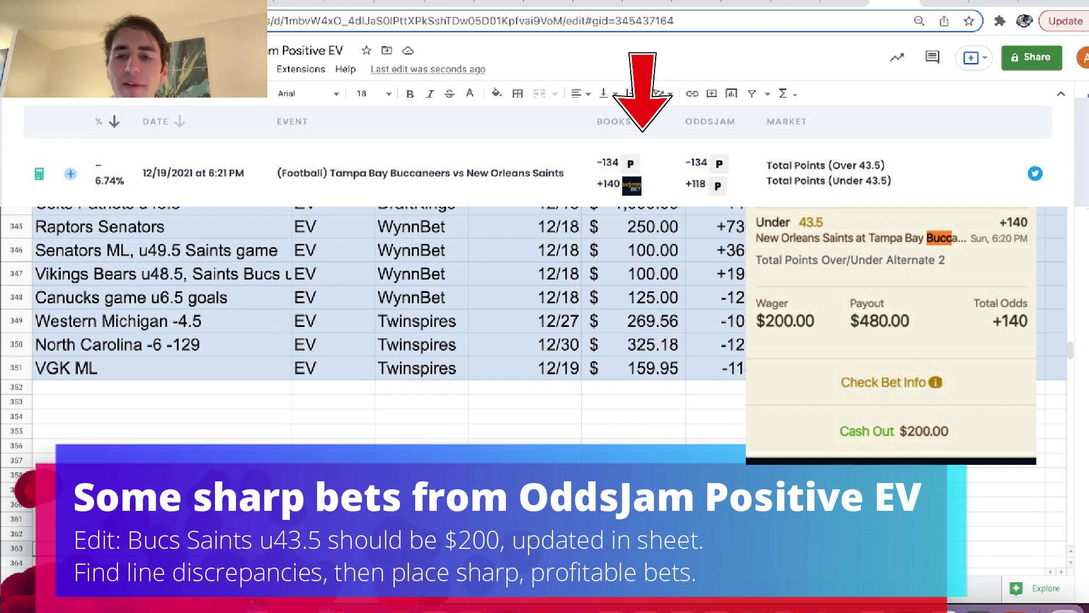
pyautogui.moveTo(232, 243)
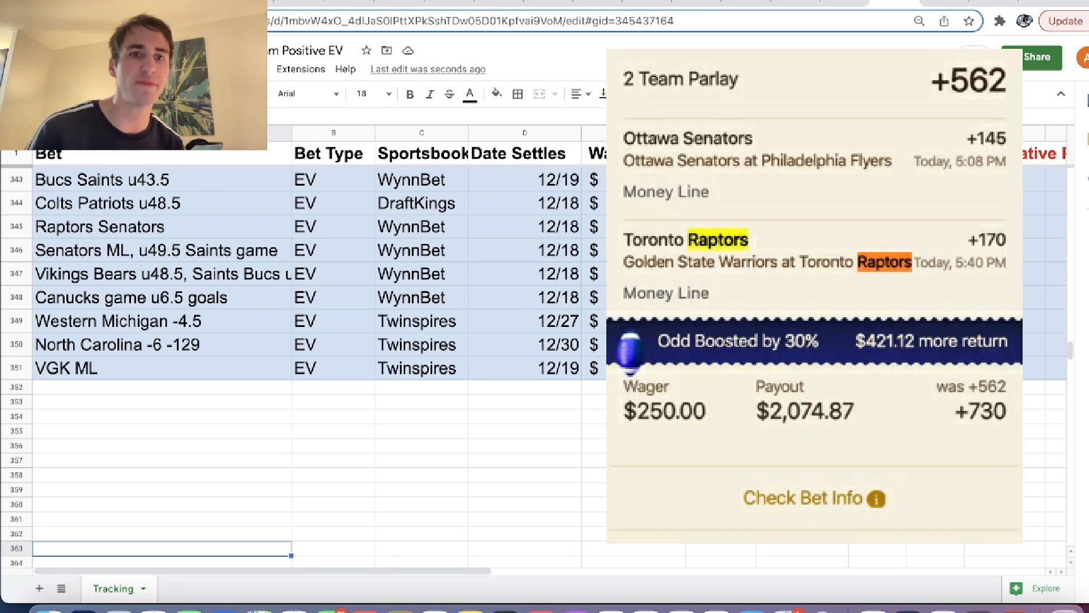
pyautogui.click(166, 249)
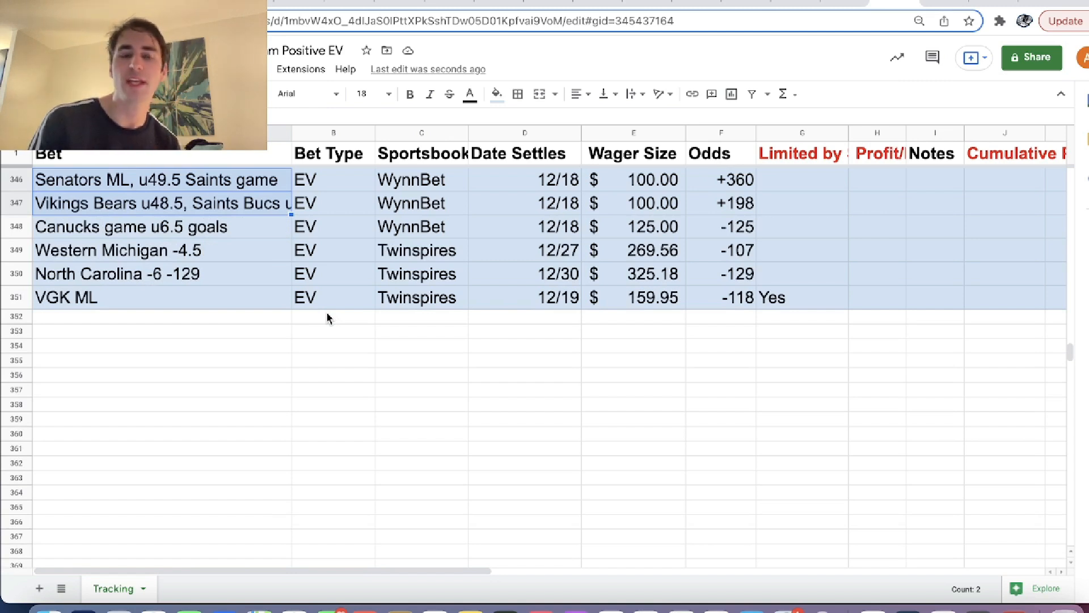
pyautogui.moveTo(436, 275)
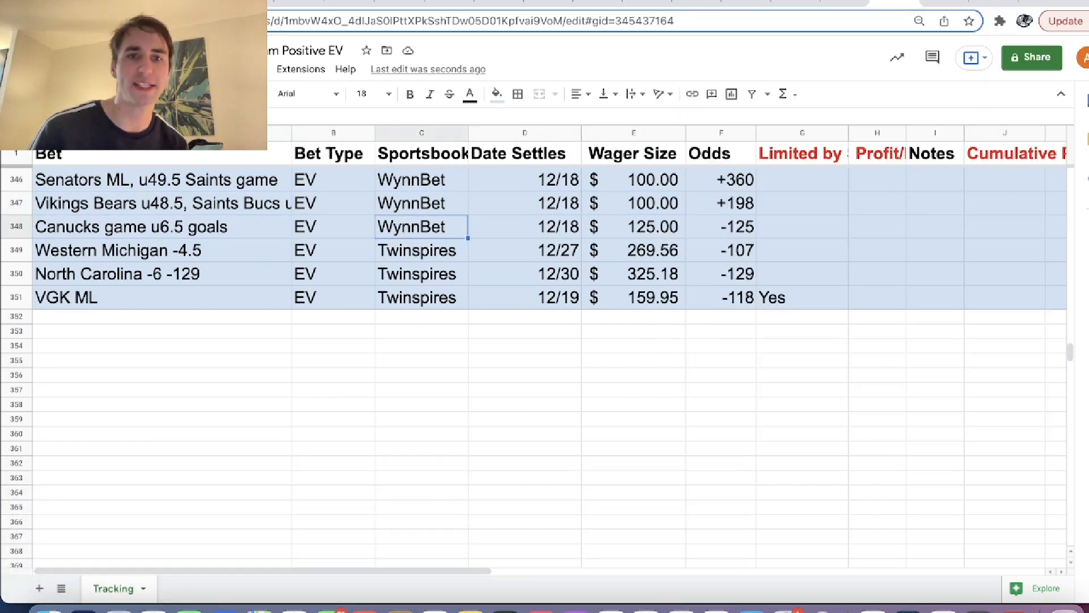
pyautogui.click(160, 227)
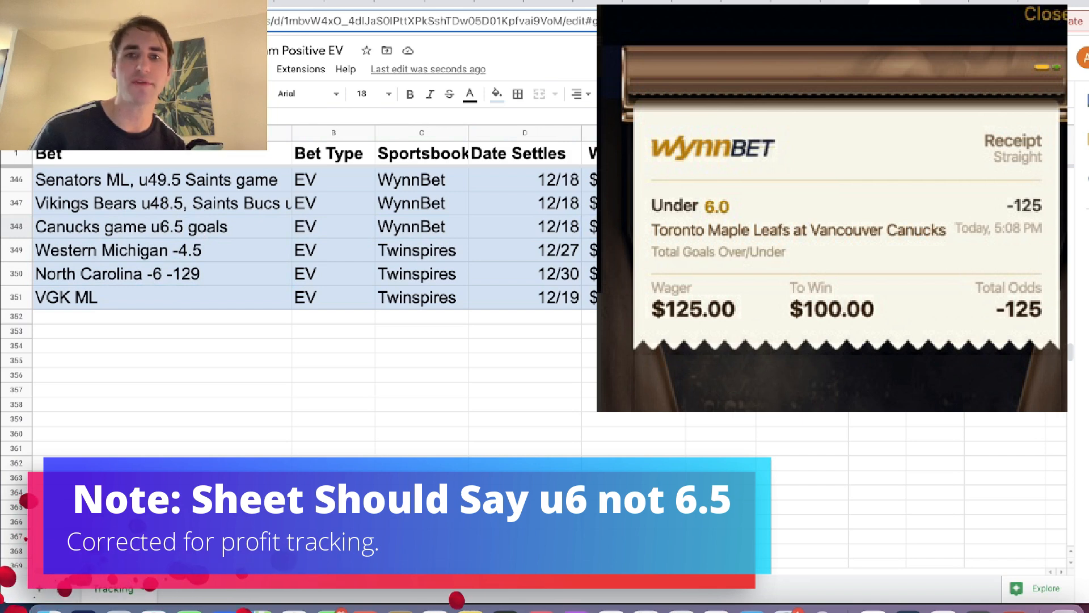
pyautogui.click(1055, 12)
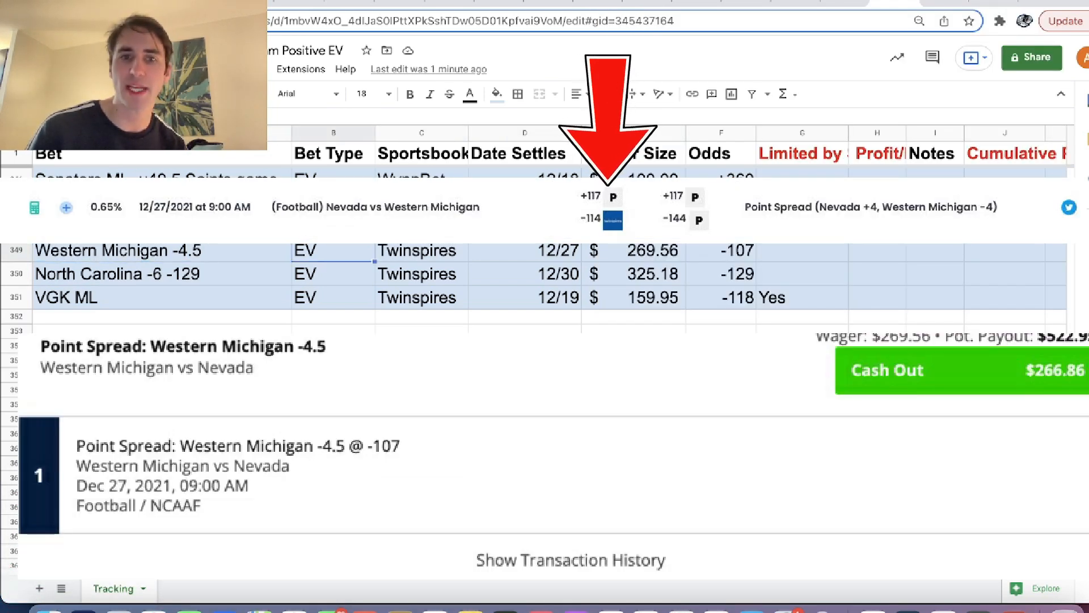
pyautogui.click(737, 250)
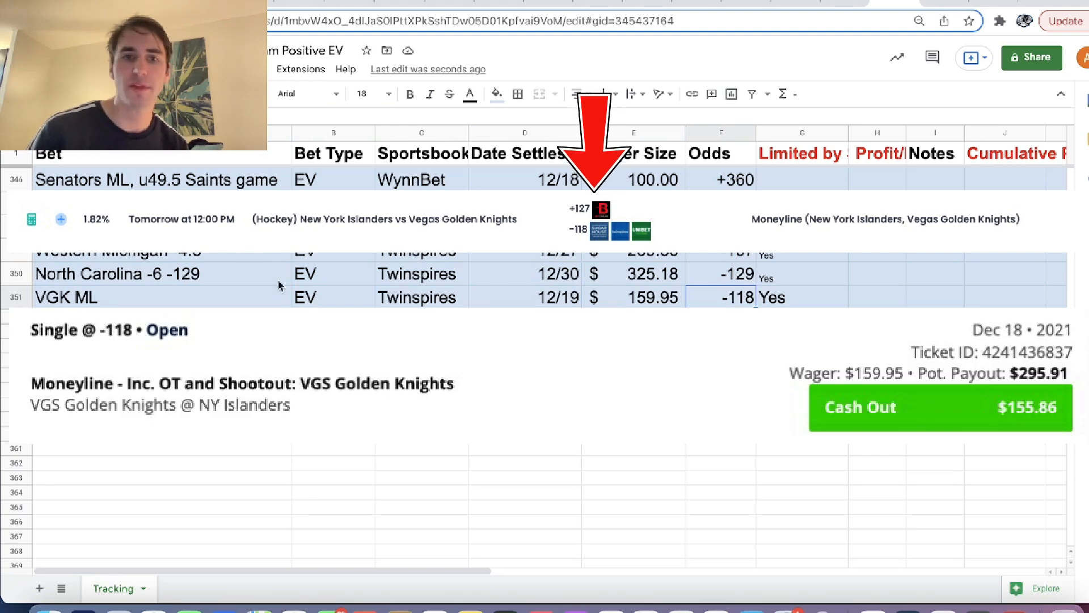
pyautogui.scroll(3)
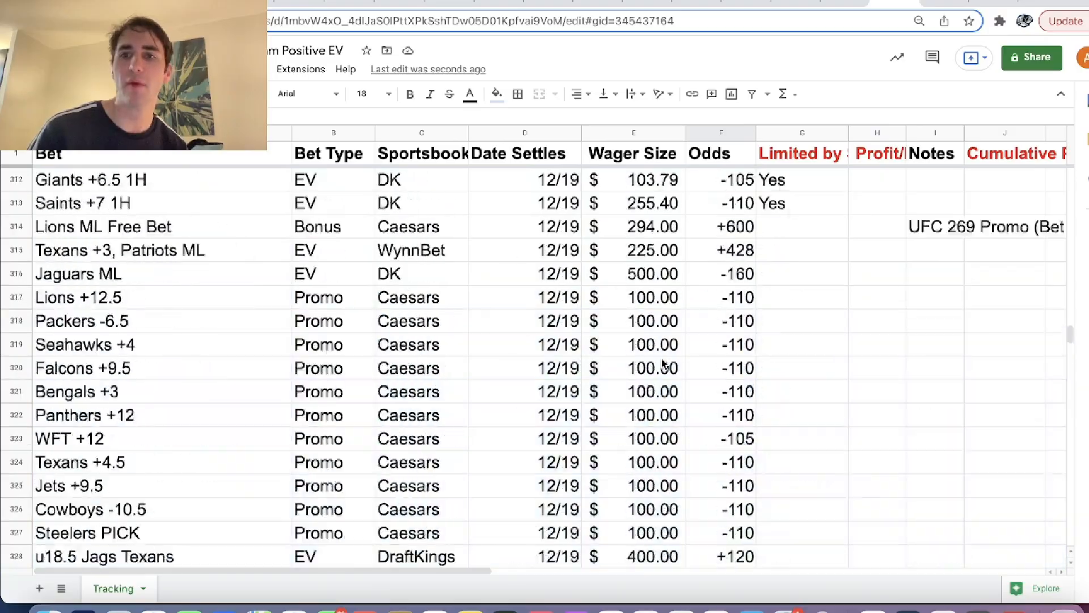
# Scroll the bet log from its first November entries down through the December profit rows.
pyautogui.scroll(3)
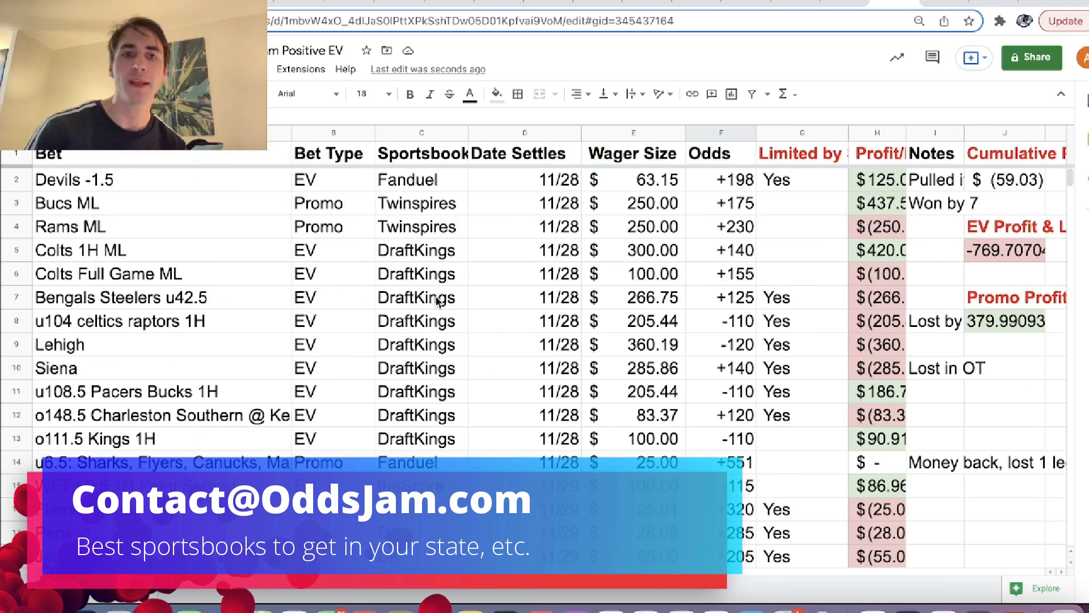
pyautogui.scroll(-3)
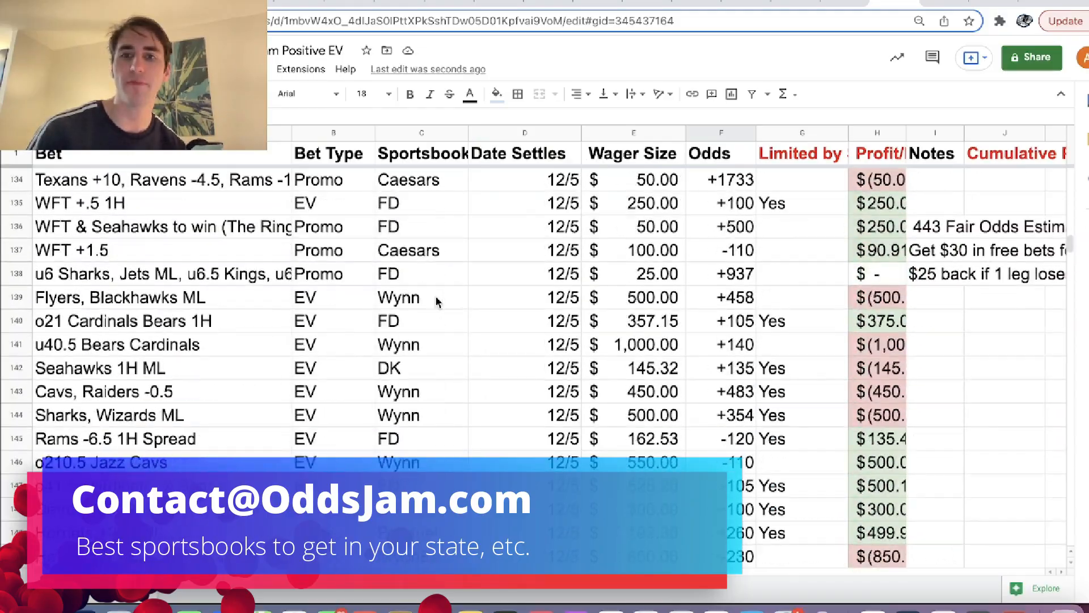
pyautogui.scroll(-3)
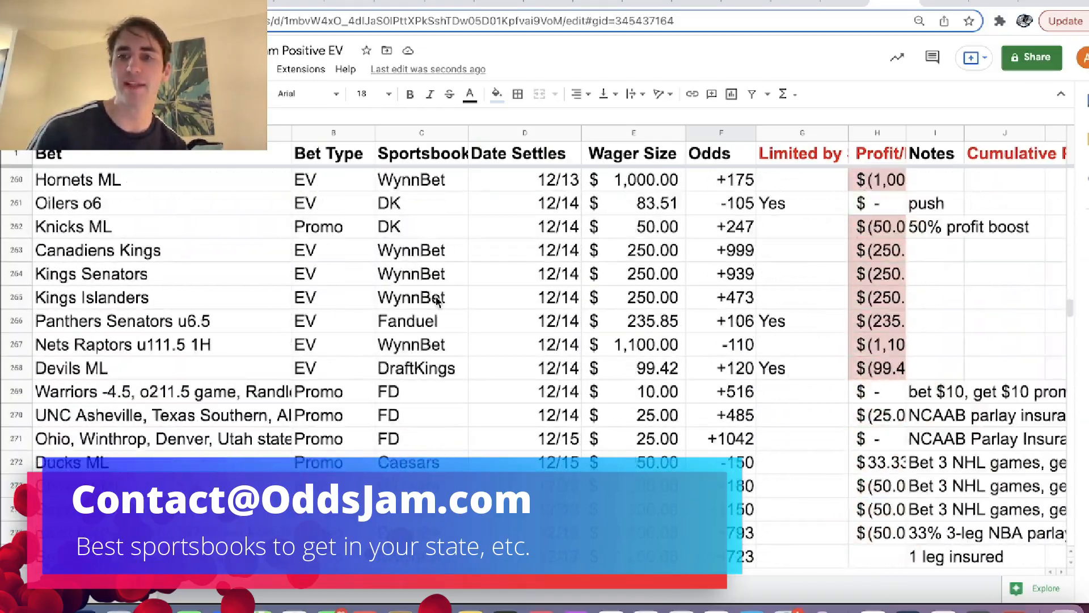
pyautogui.scroll(-3)
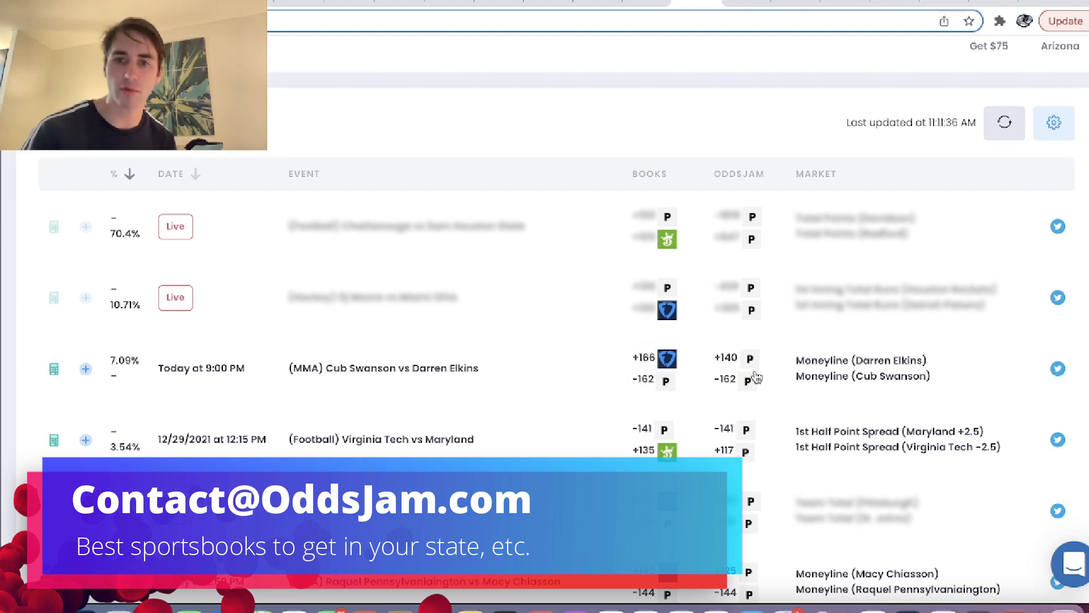
# Open the Cub Swanson vs Darren Elkins UFC moneyline comparison from the 7.09% row.
pyautogui.click(381, 367)
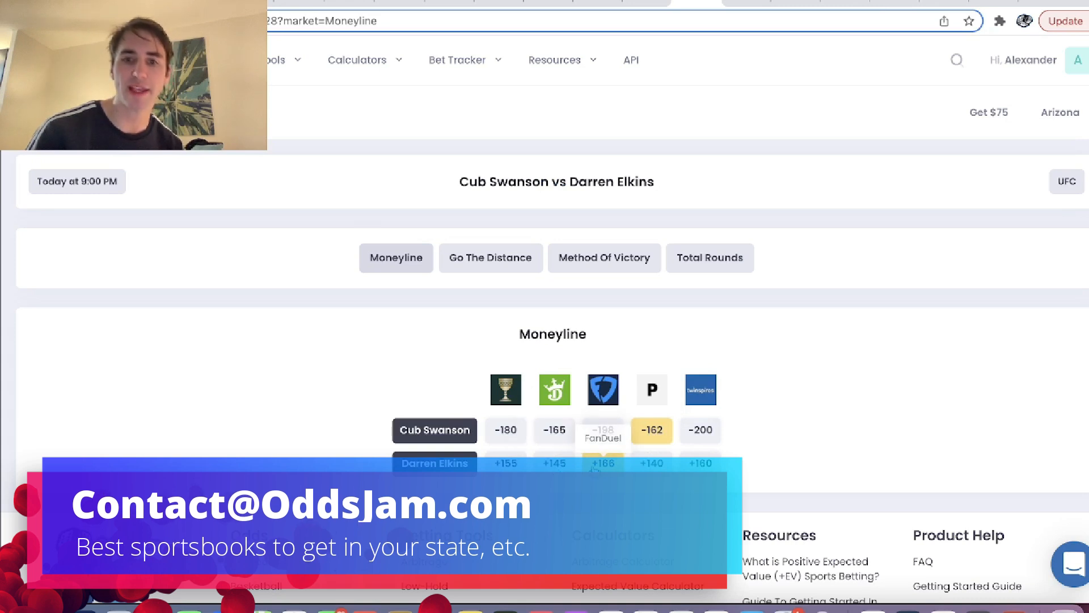
pyautogui.moveTo(590, 451)
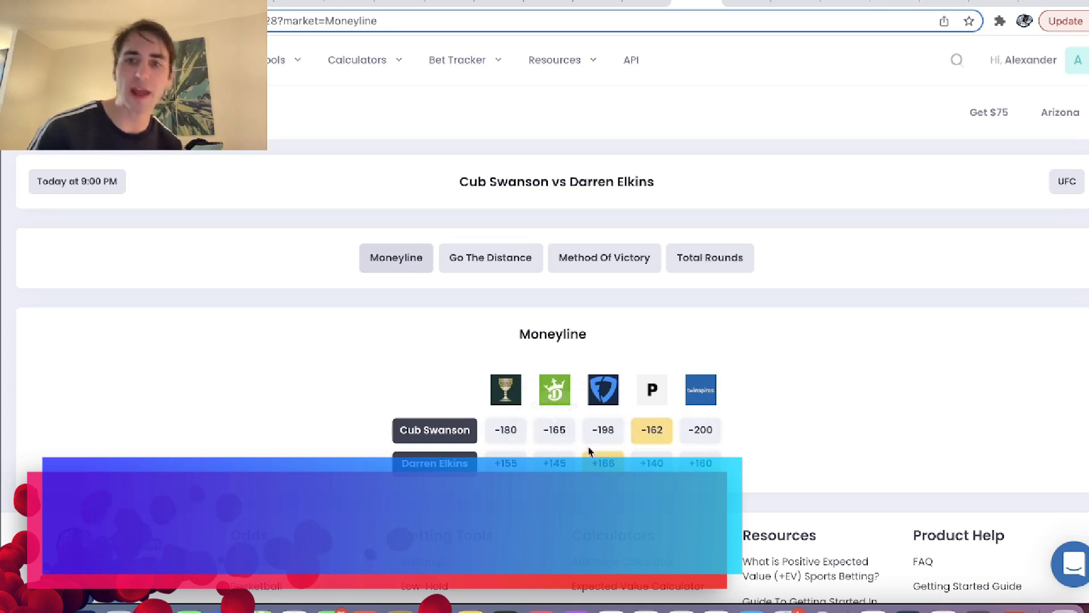